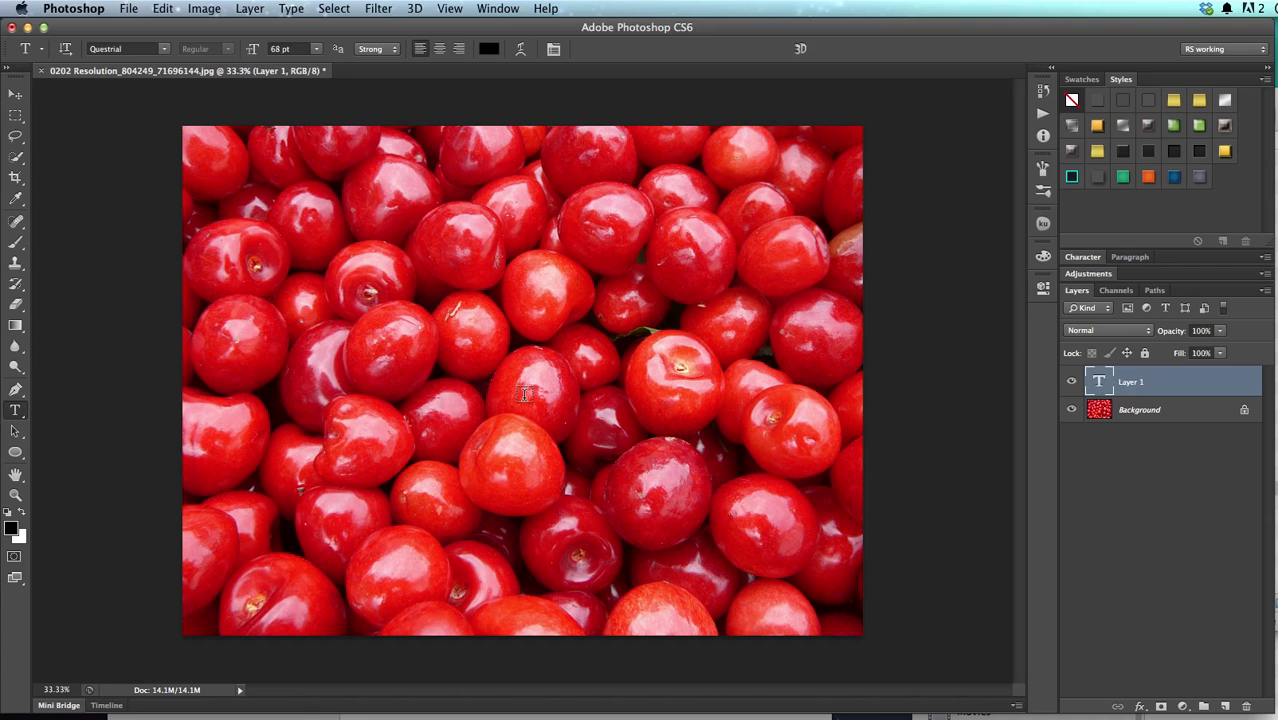
Step: Activate the Zoom tool before checking the cherry photo's image size
left_click(12, 124)
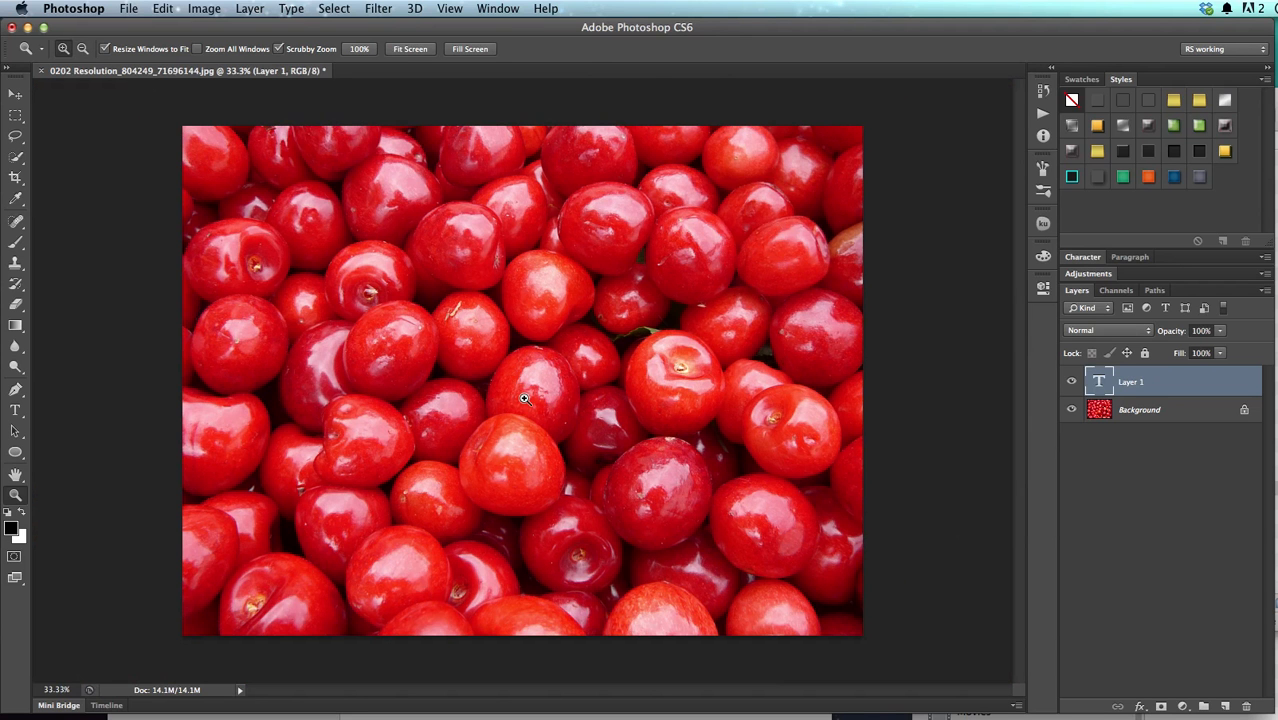
mouse_move(520, 398)
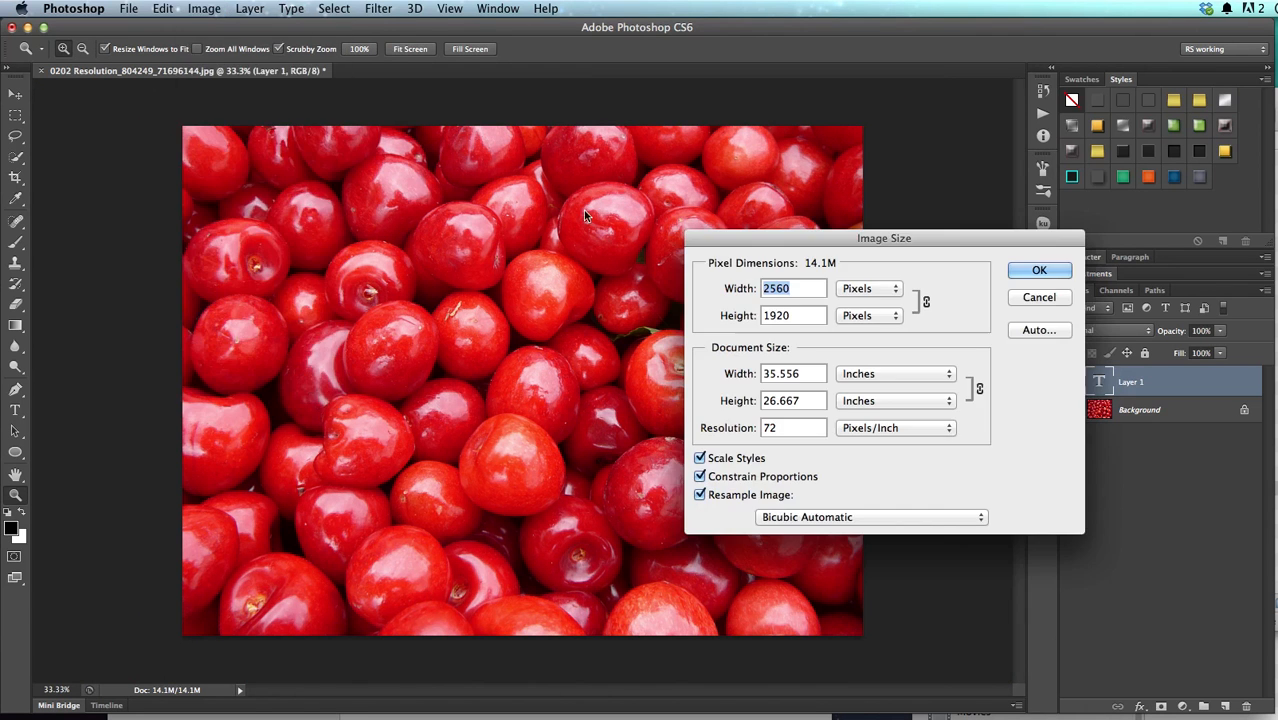
left_click_drag(884, 238, 862, 236)
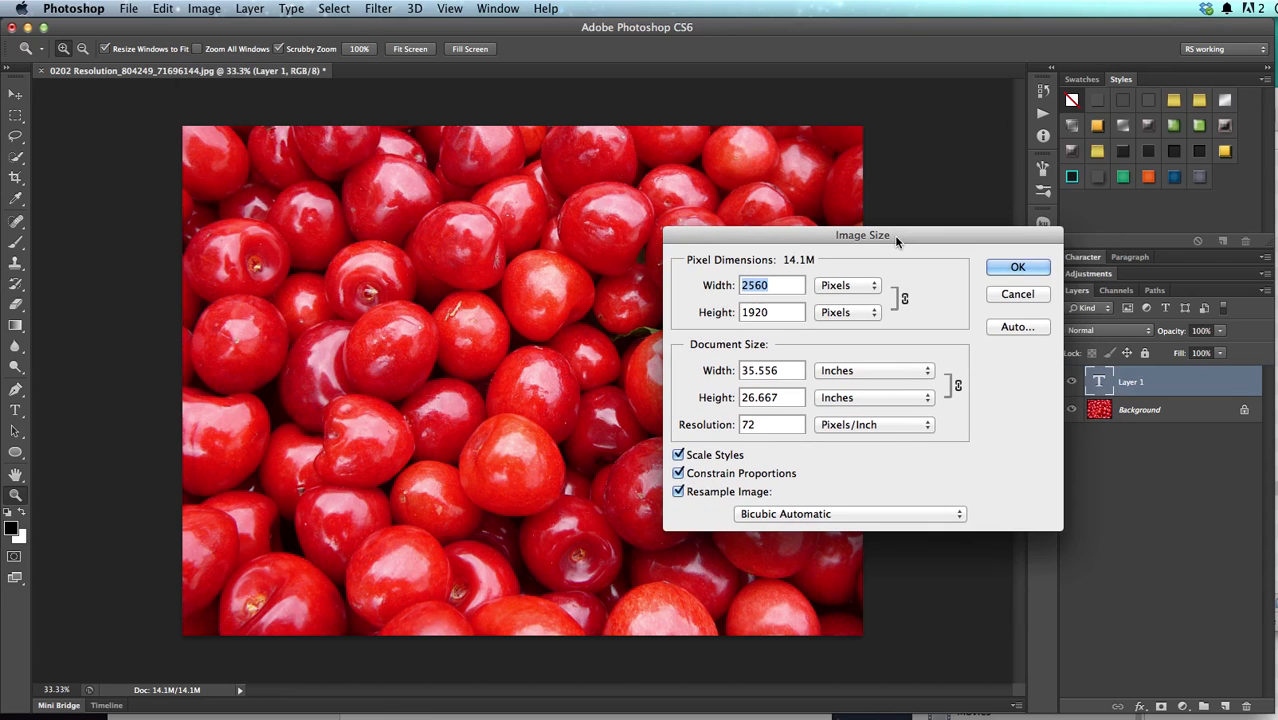
mouse_move(774, 284)
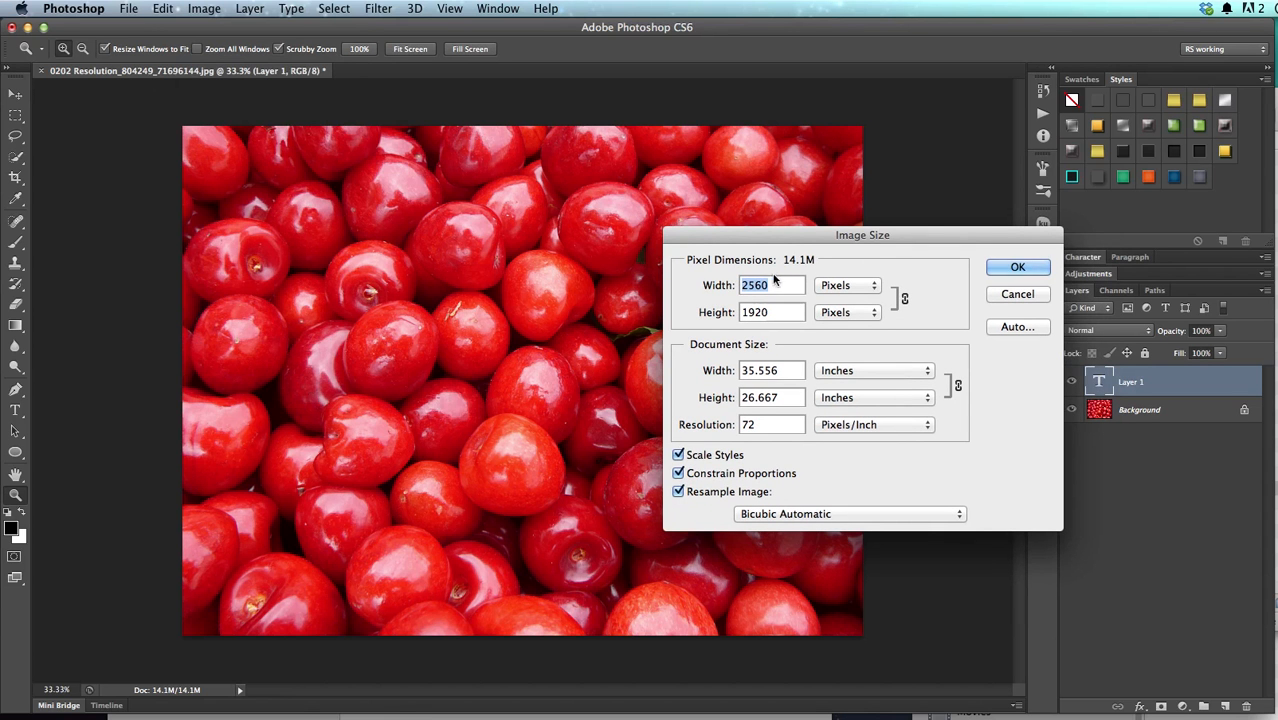
left_click(846, 284)
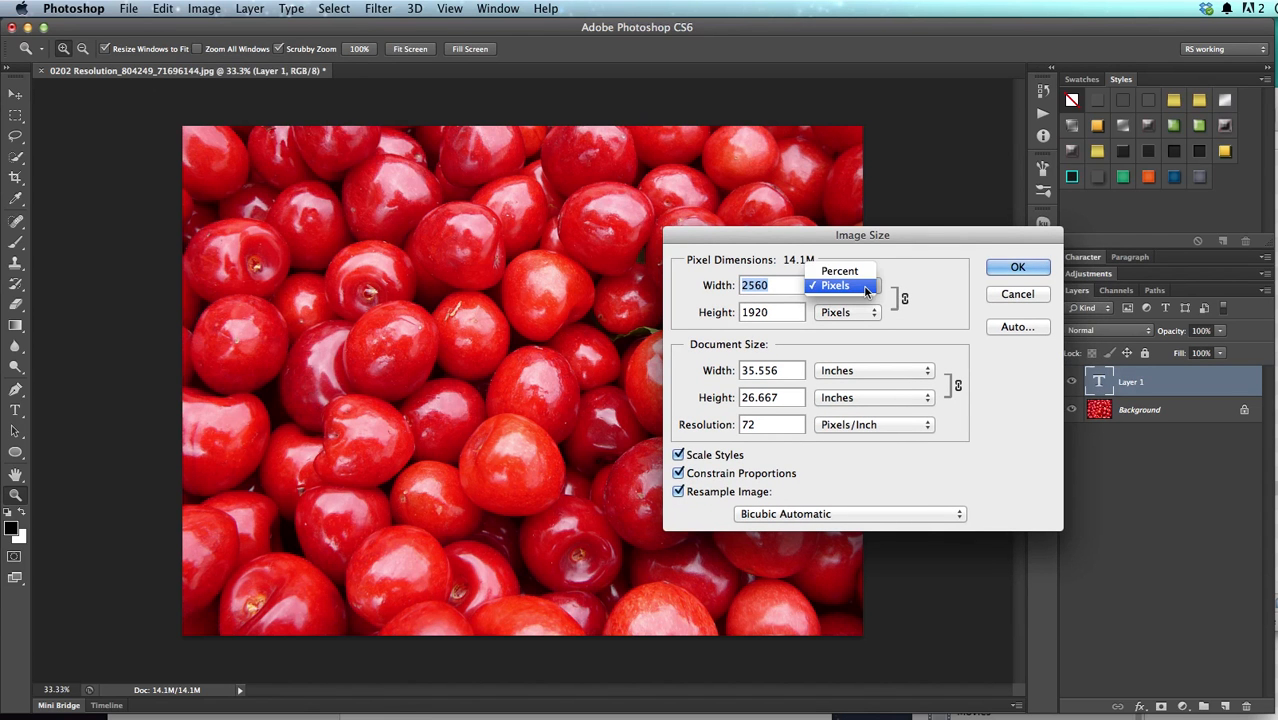
left_click(840, 272)
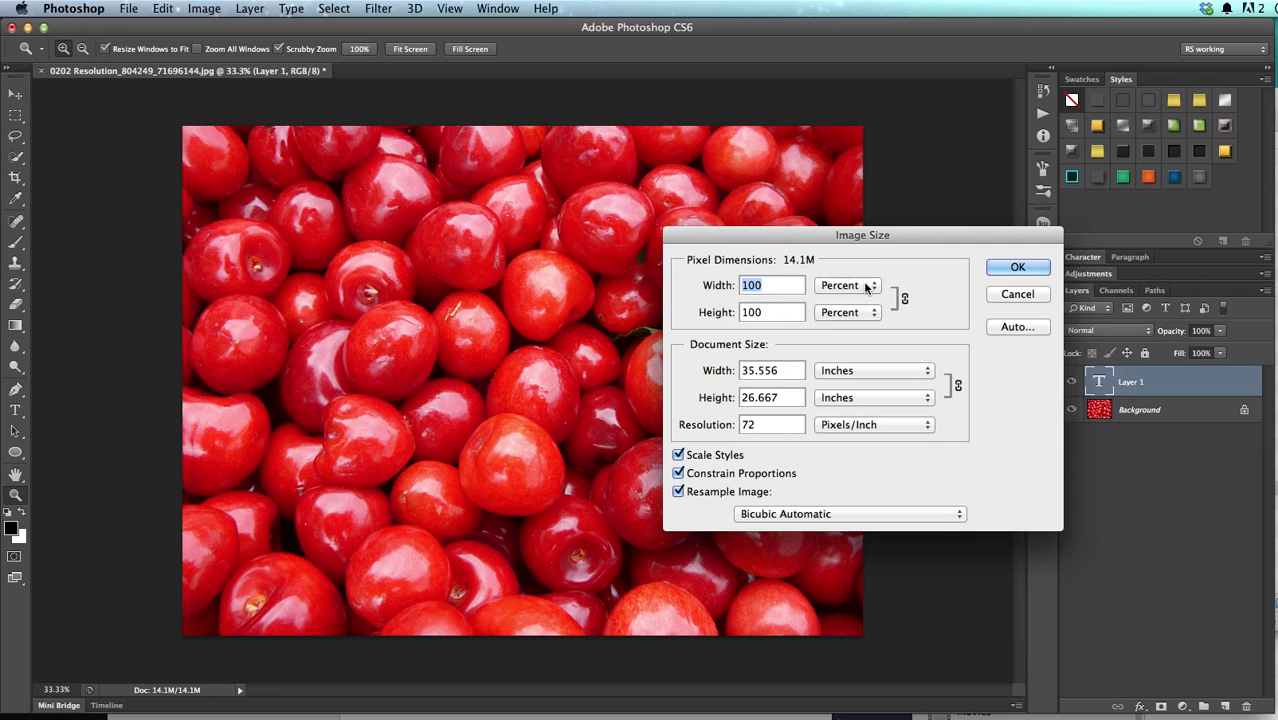
left_click(848, 284)
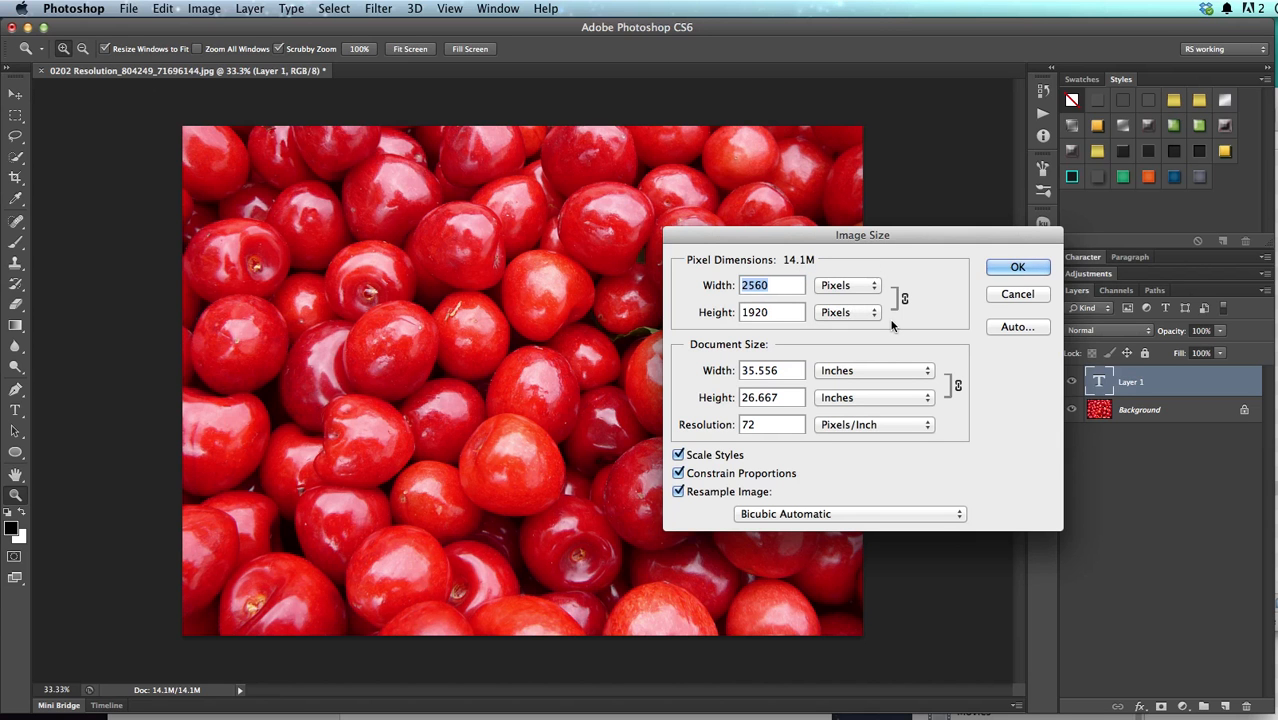
mouse_move(878, 324)
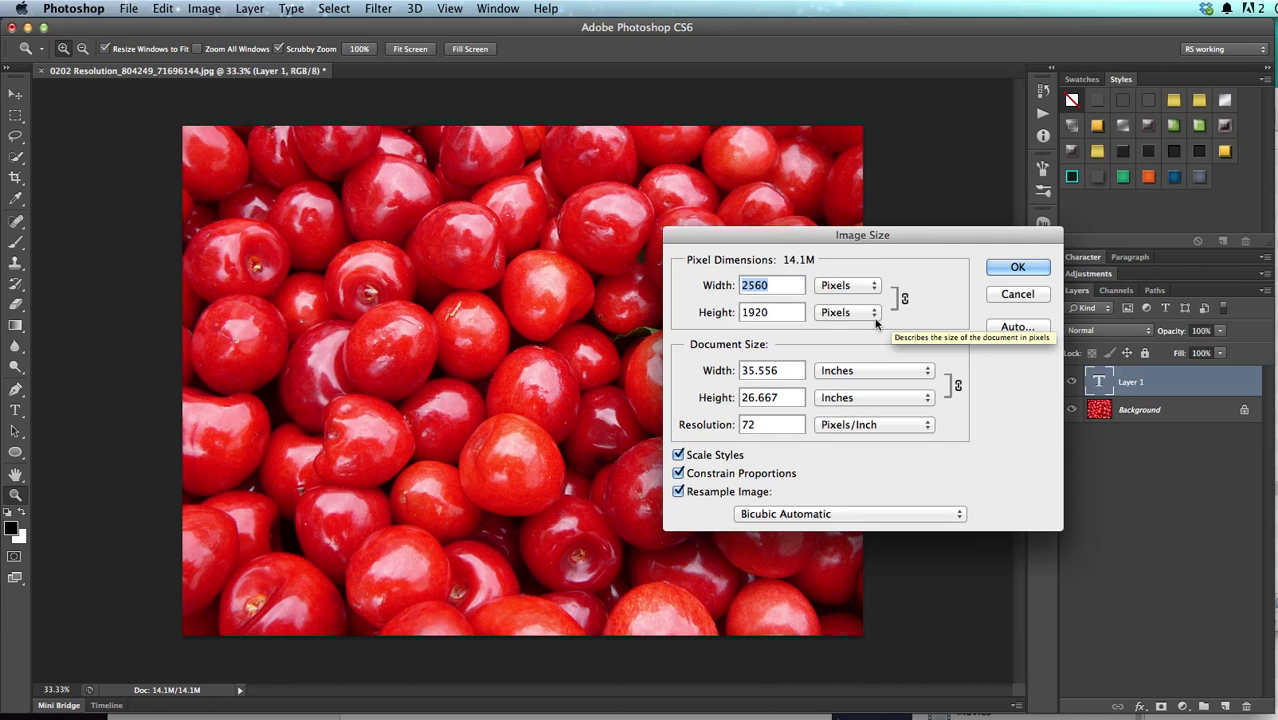
mouse_move(770, 370)
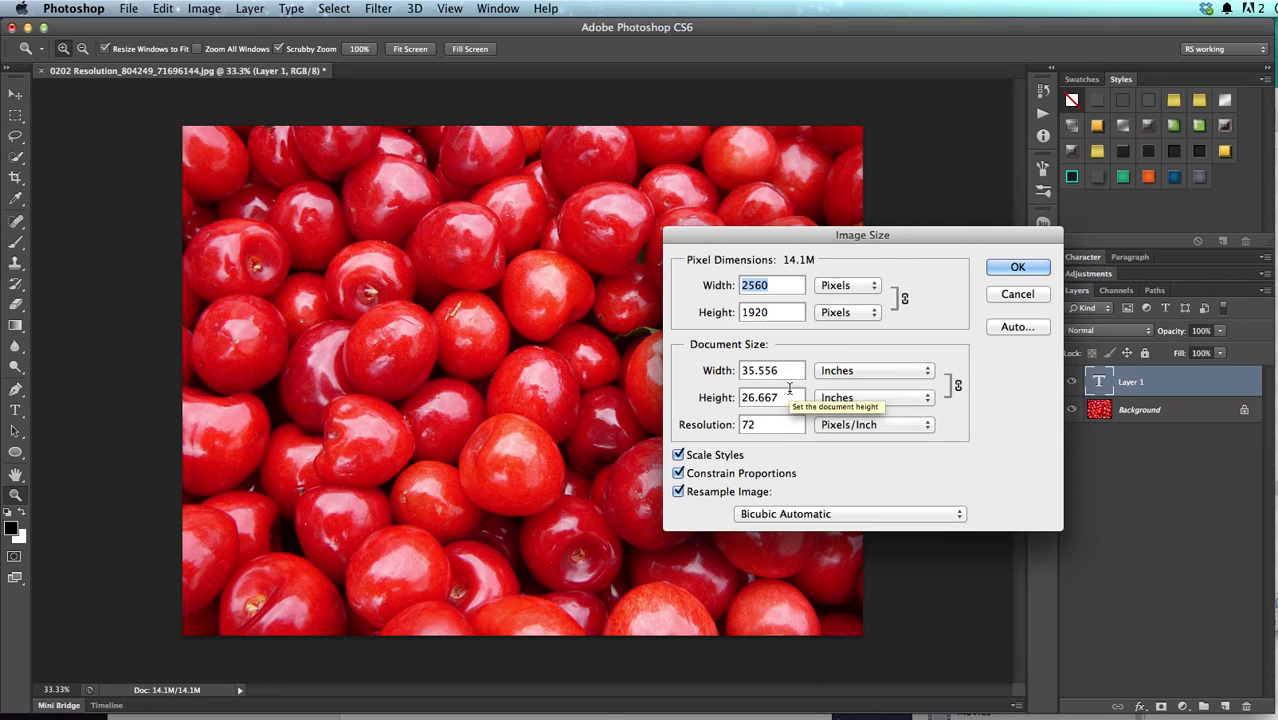
mouse_move(792, 412)
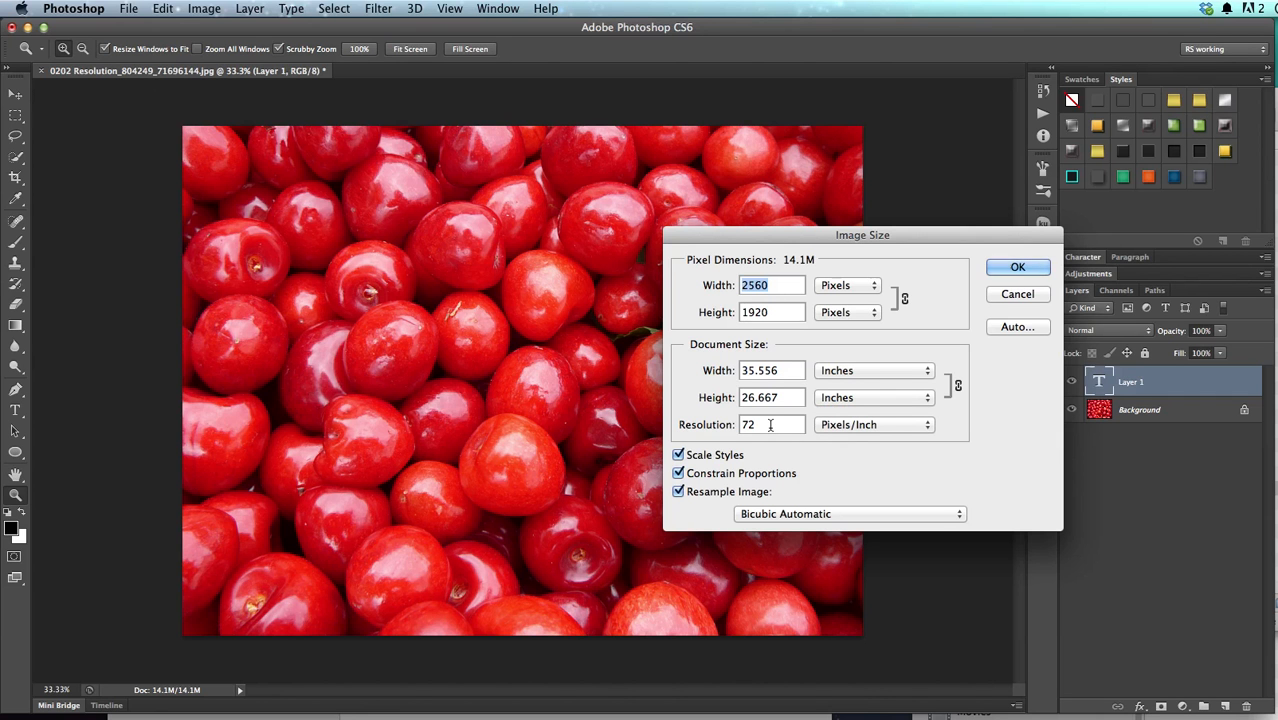
mouse_move(772, 424)
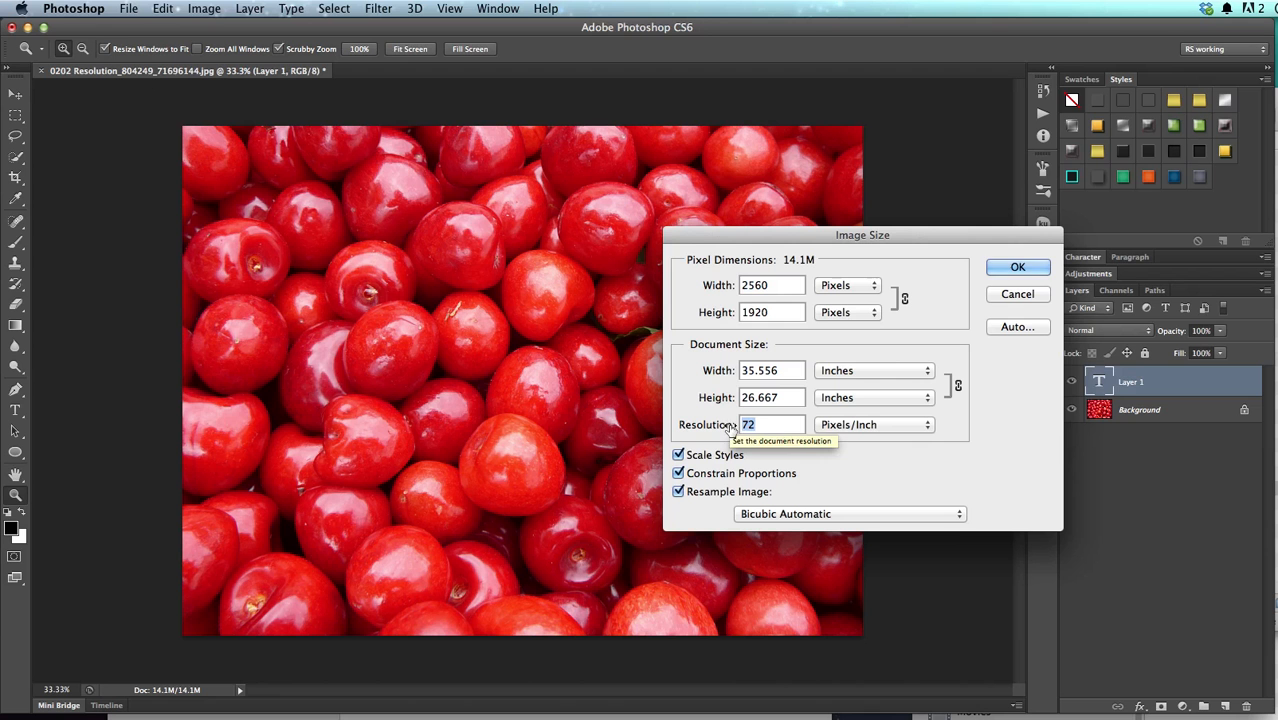
mouse_move(956, 468)
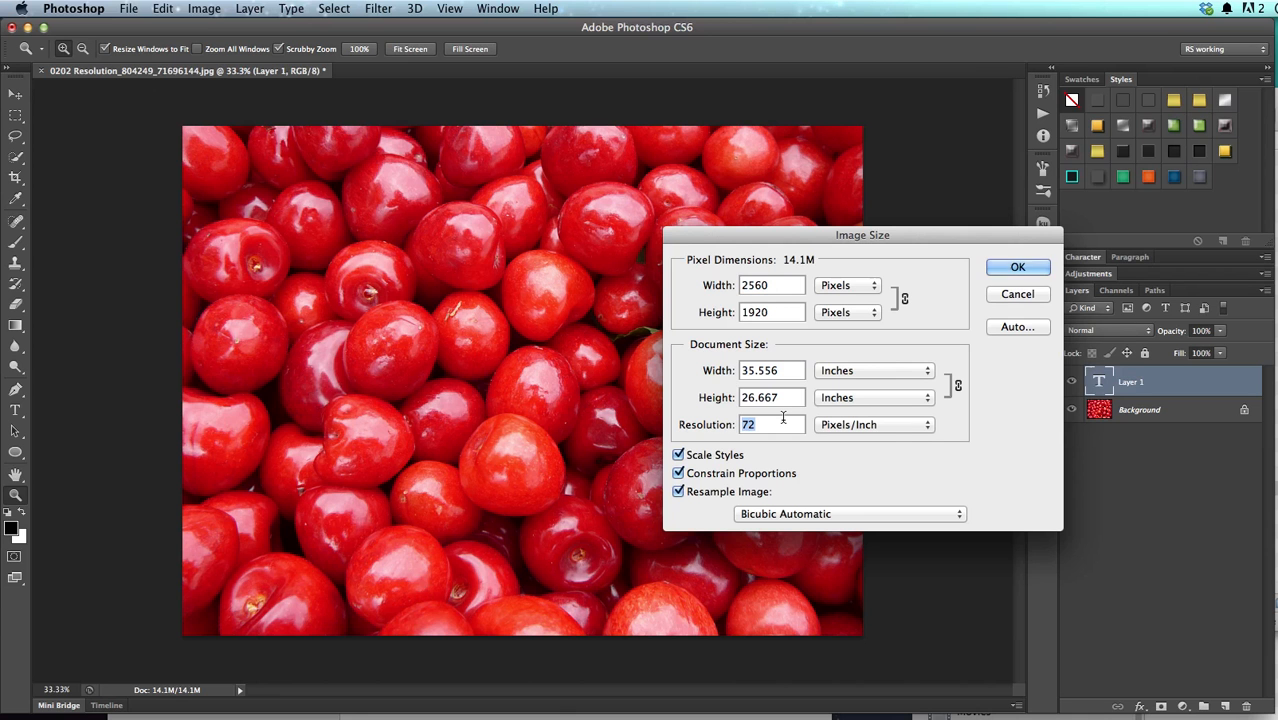
mouse_move(782, 420)
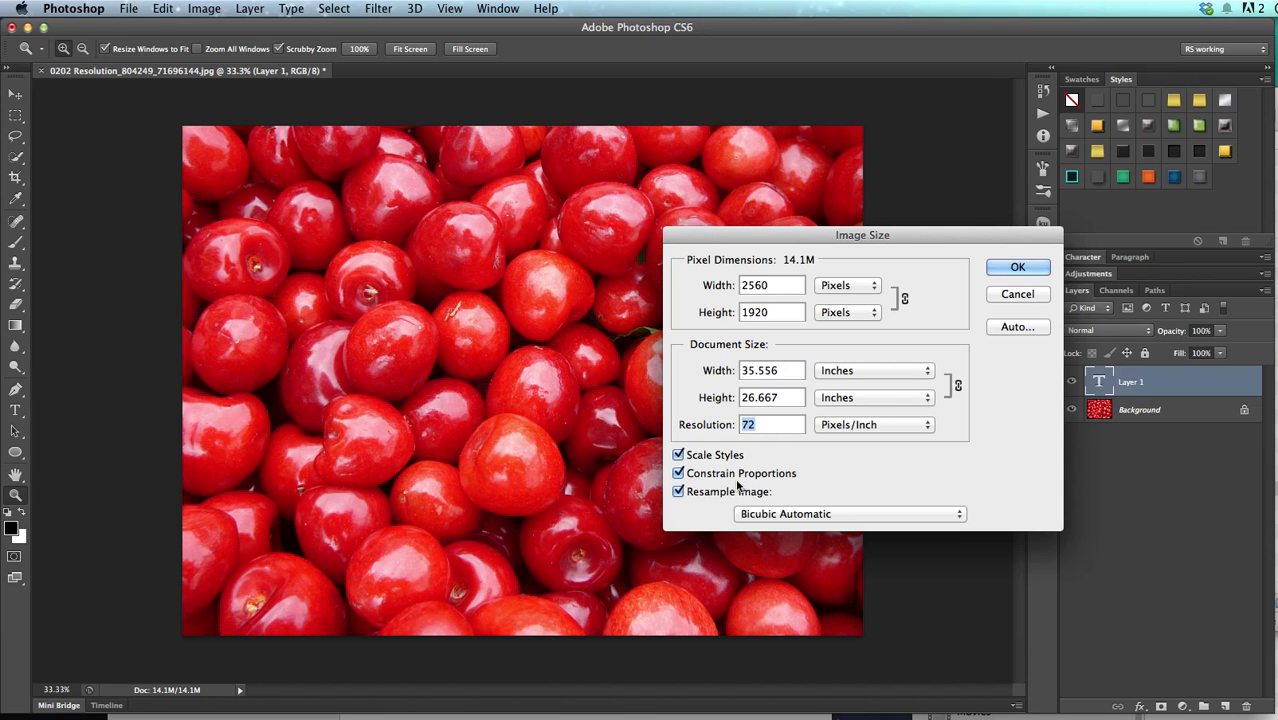
Step: Turn off Resample Image and set resolution to 300 ppi, keeping 2560 × 1920 pixels
left_click(684, 492)
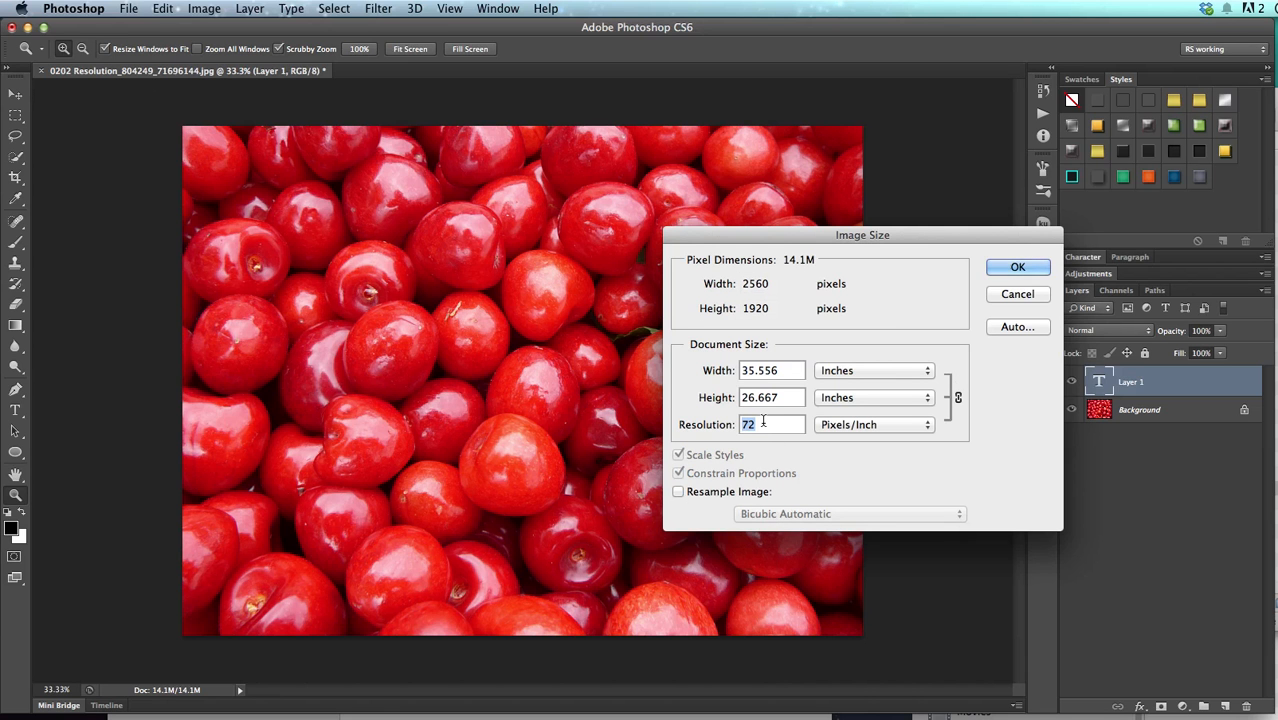
mouse_move(764, 424)
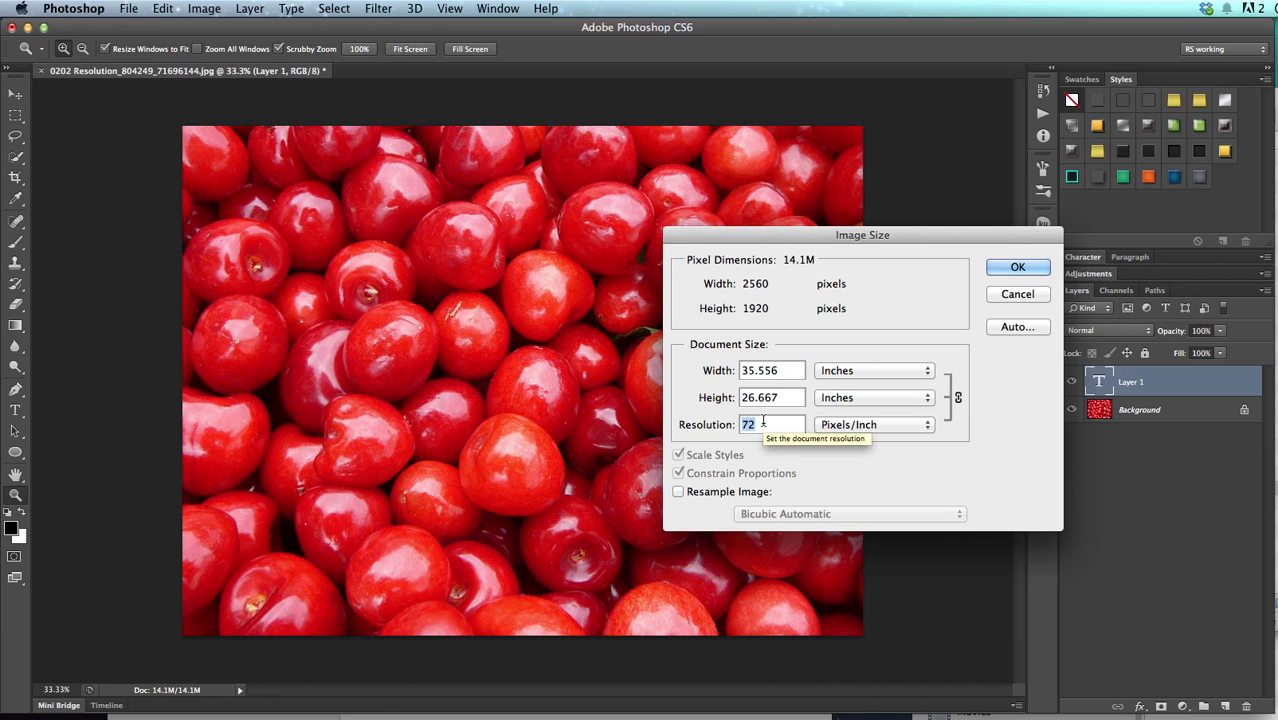
type("300")
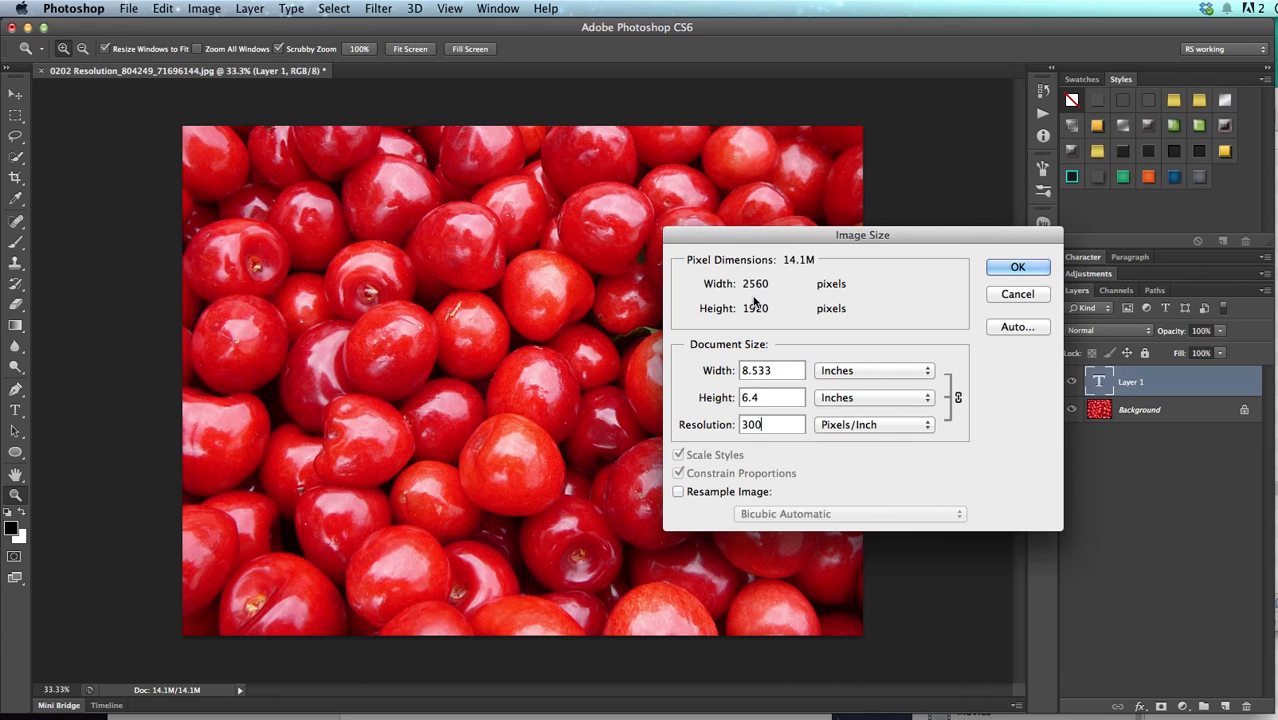
mouse_move(756, 306)
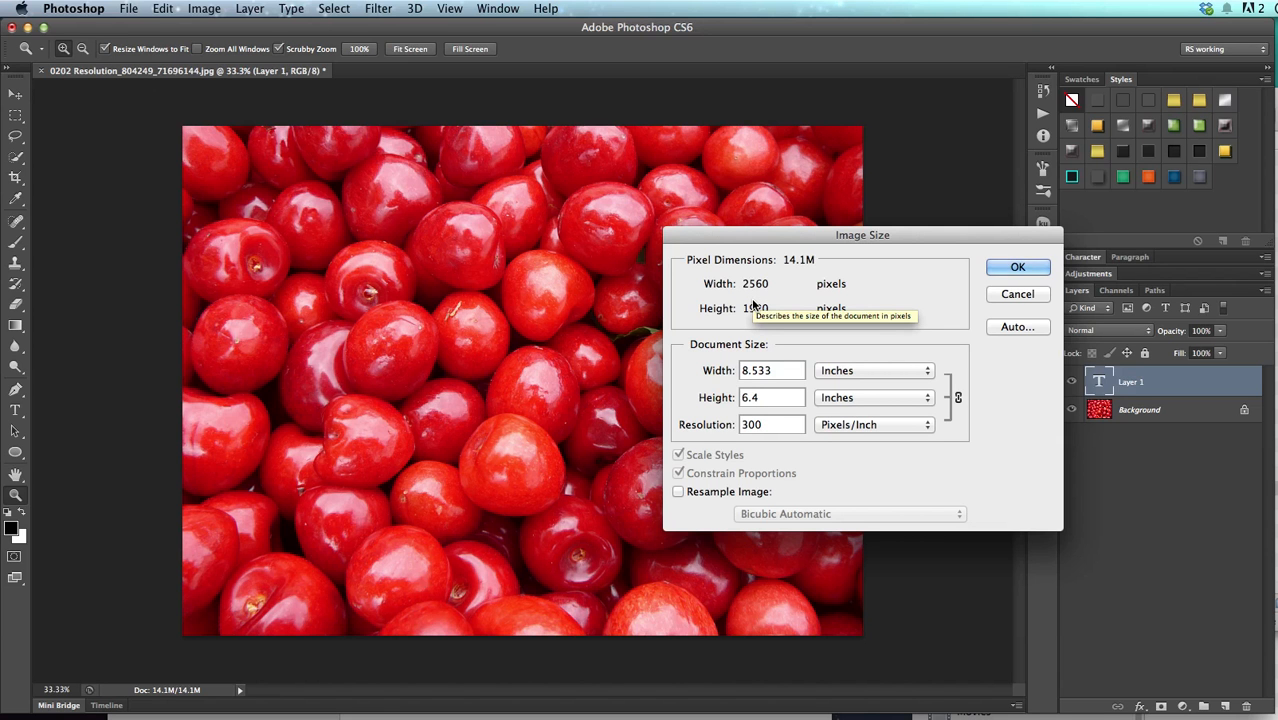
mouse_move(770, 360)
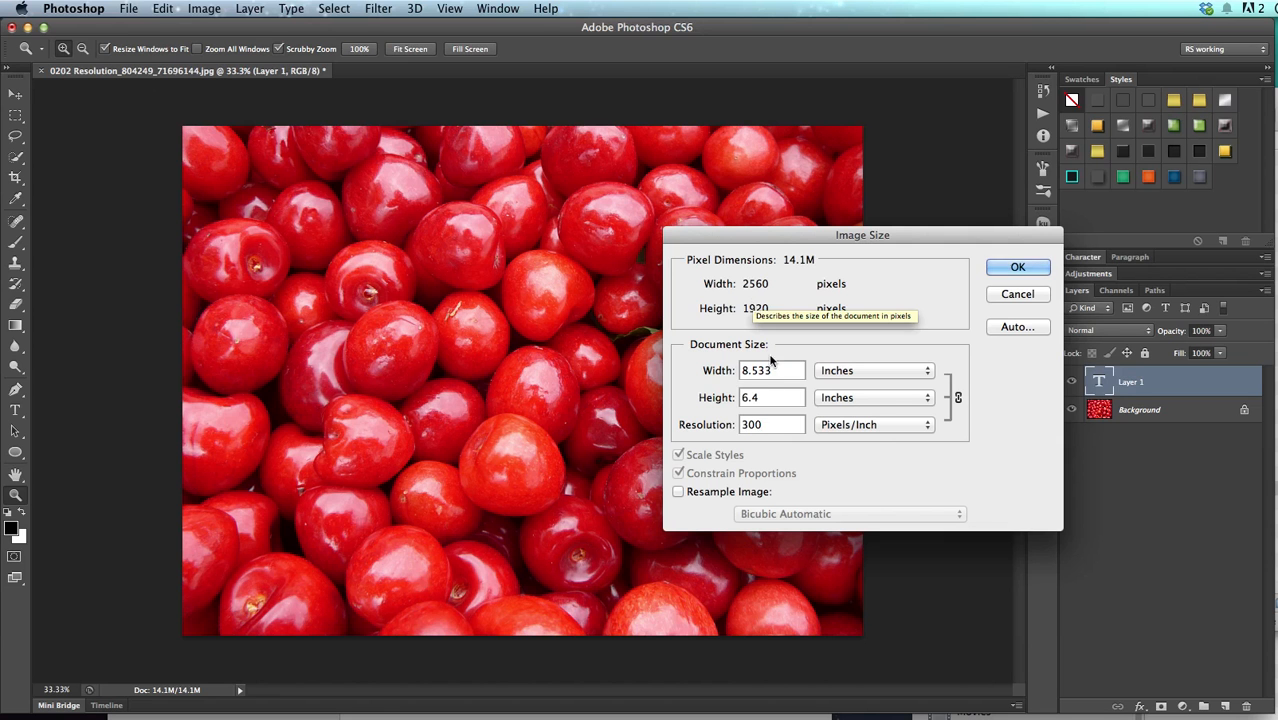
left_click(772, 424)
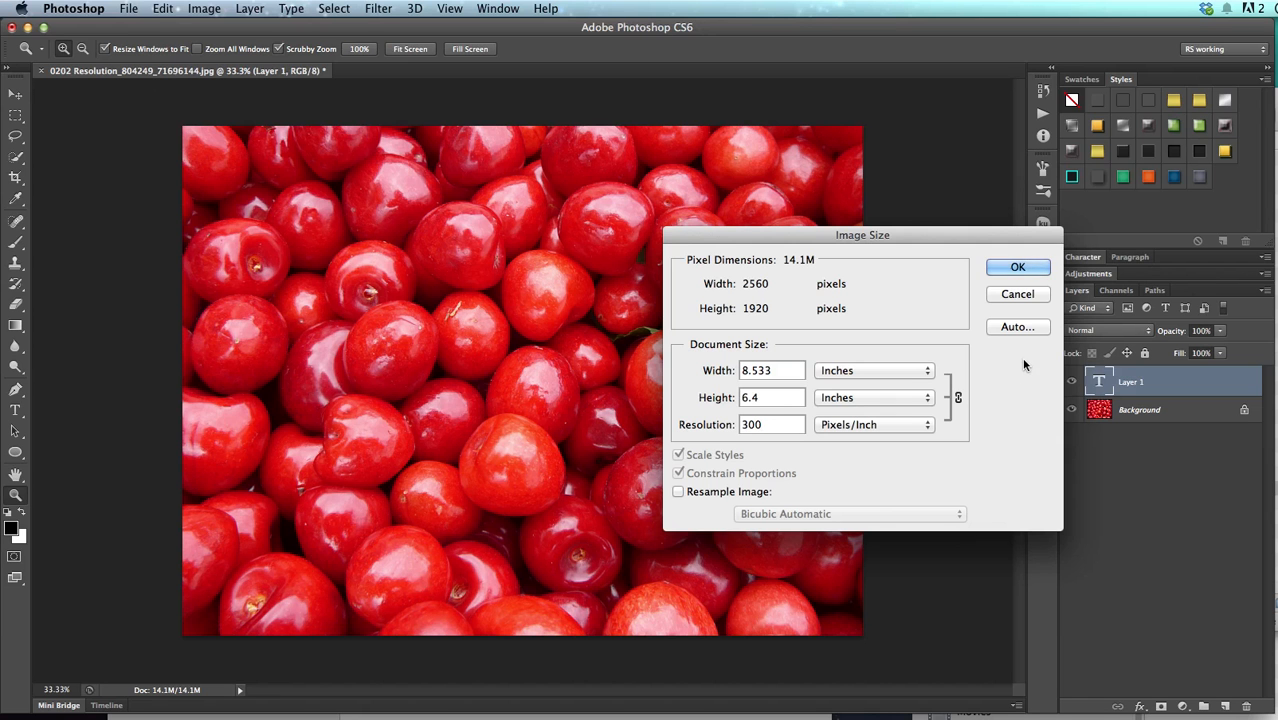
Step: Apply the 300 ppi resolution and confirm deleting the empty Layer 1
left_click(1018, 266)
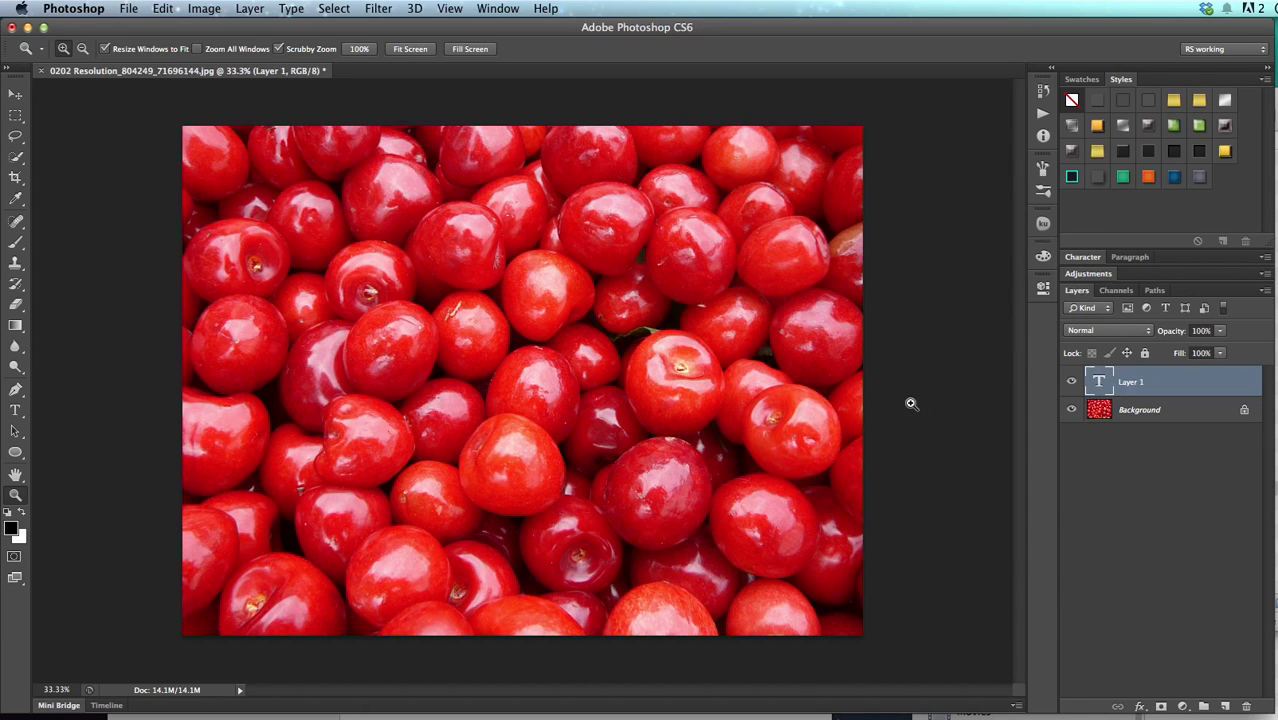
mouse_move(854, 378)
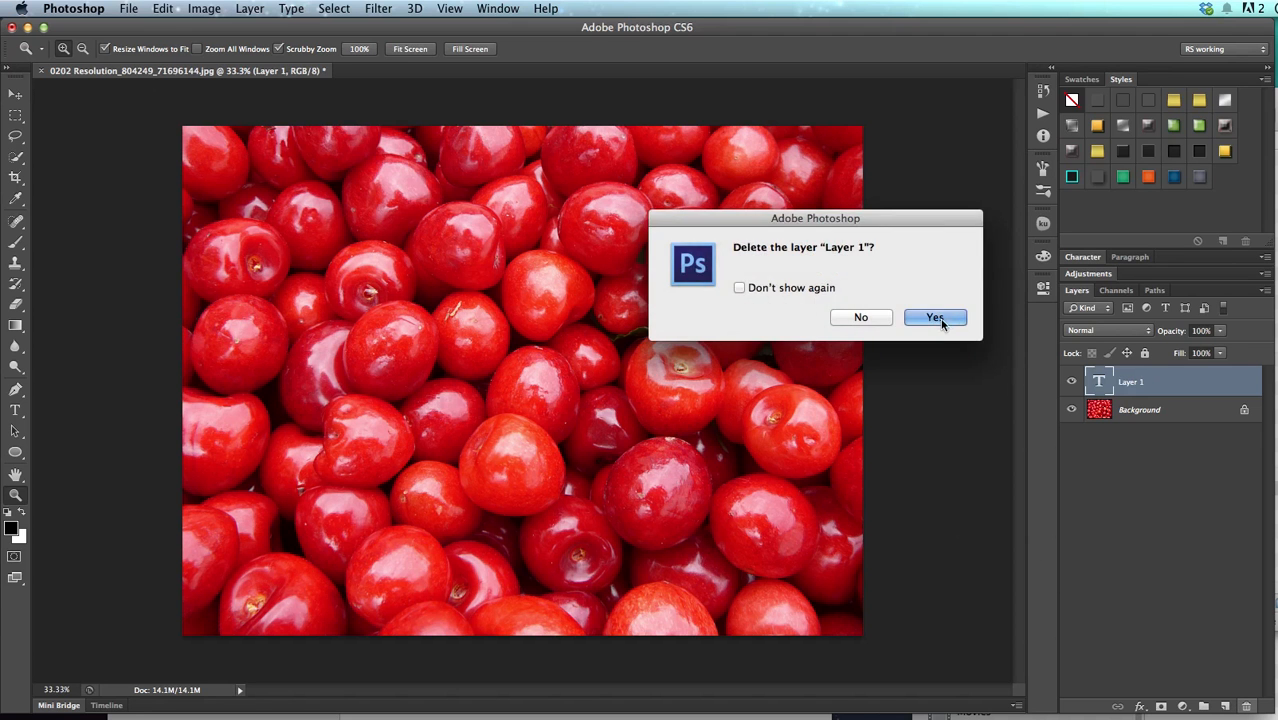
left_click(936, 316)
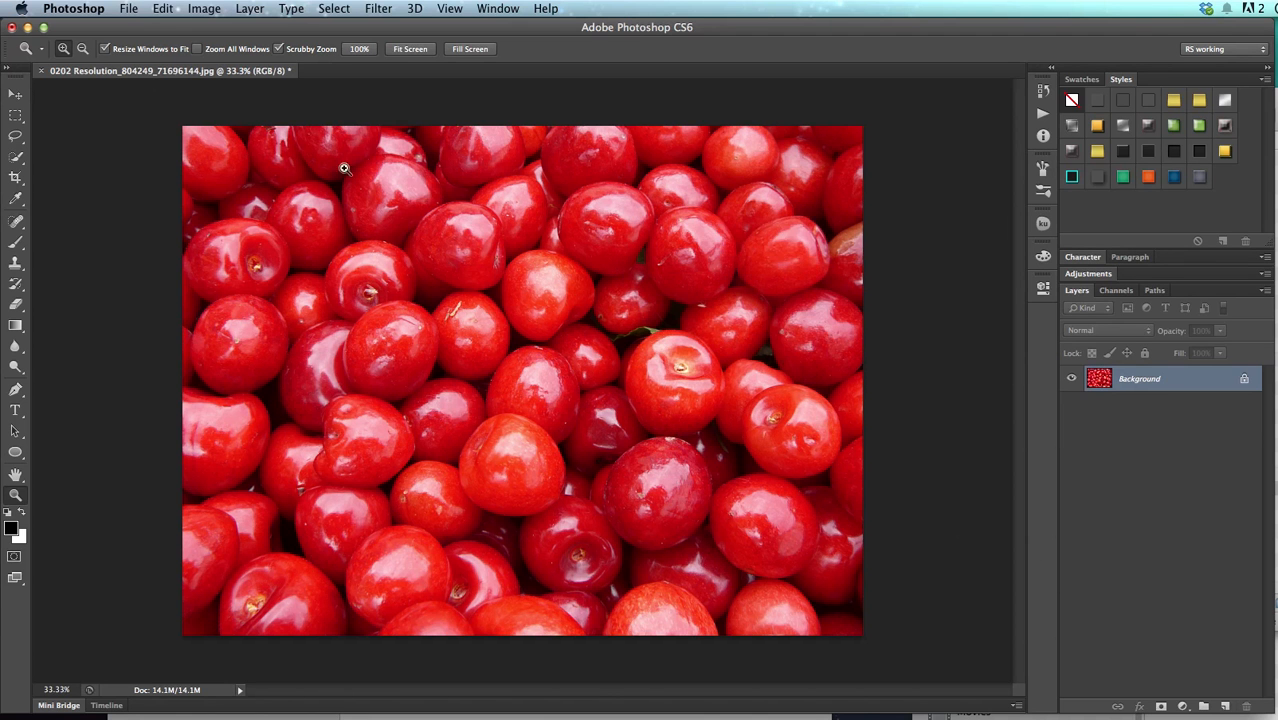
left_click(148, 8)
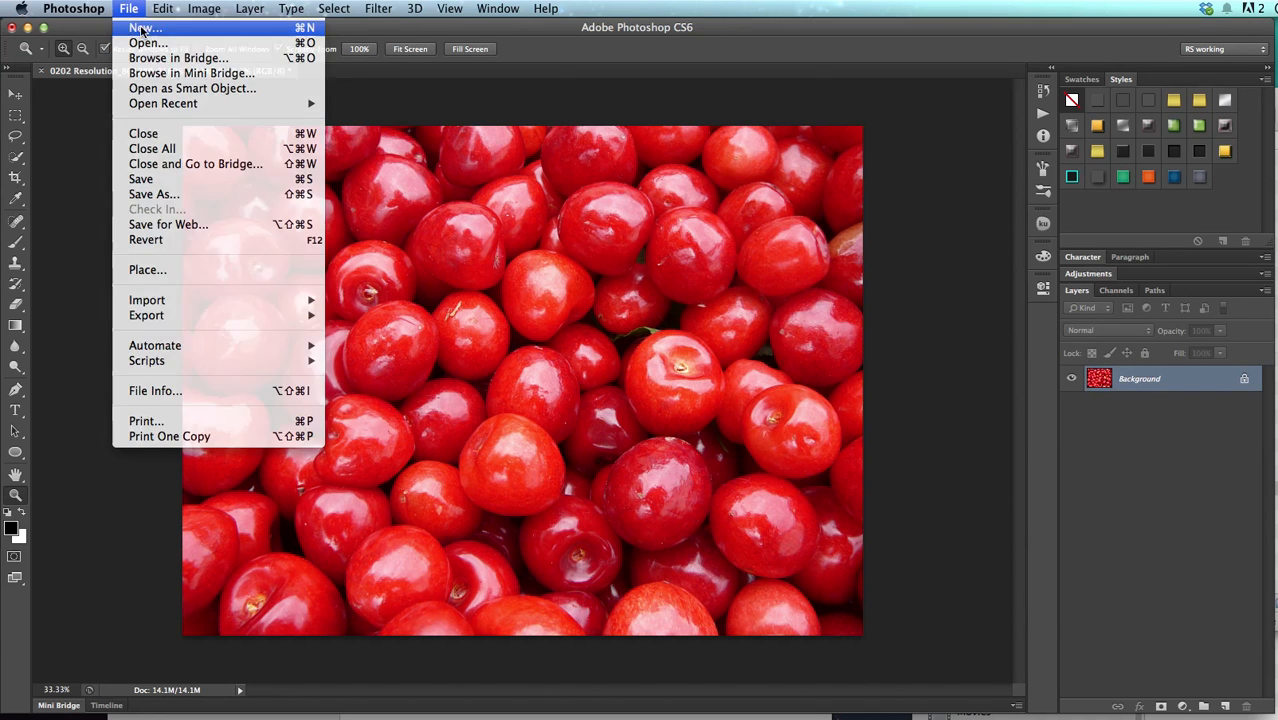
Step: Create a new document '300 dpi', 11 × 8.5 inches at 300 pixels per inch
left_click(122, 36)
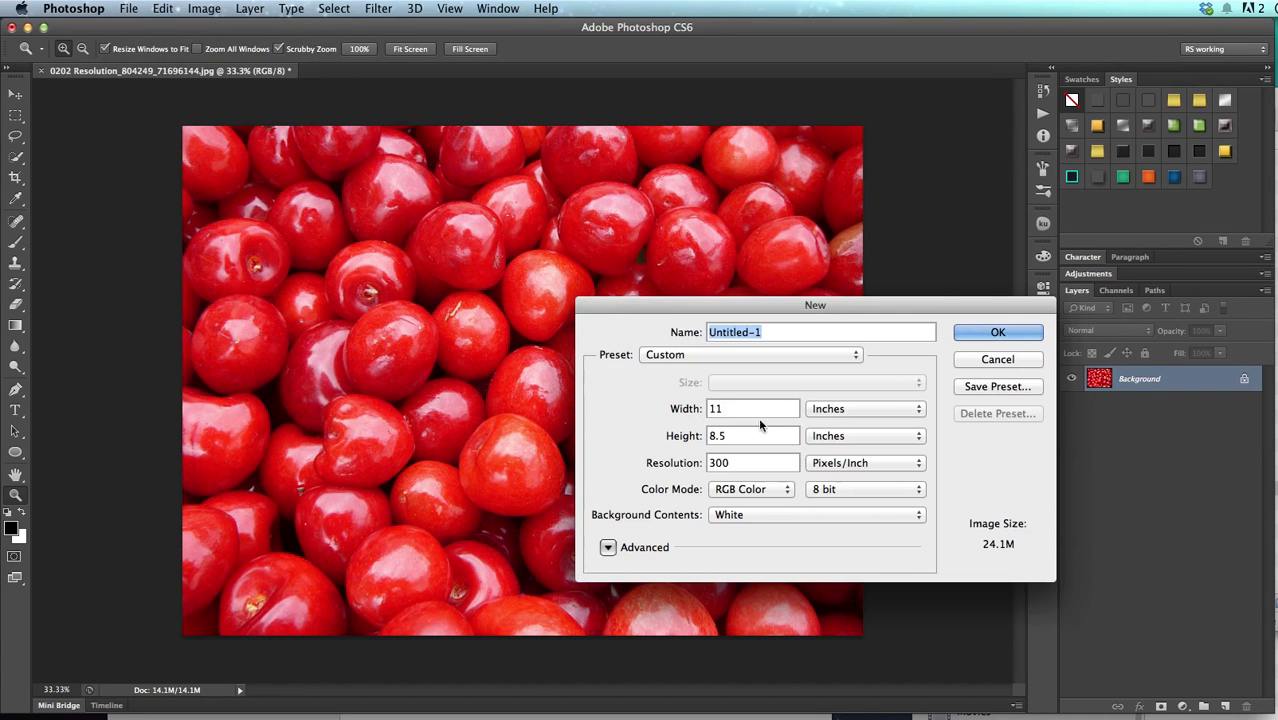
type("300 dpi")
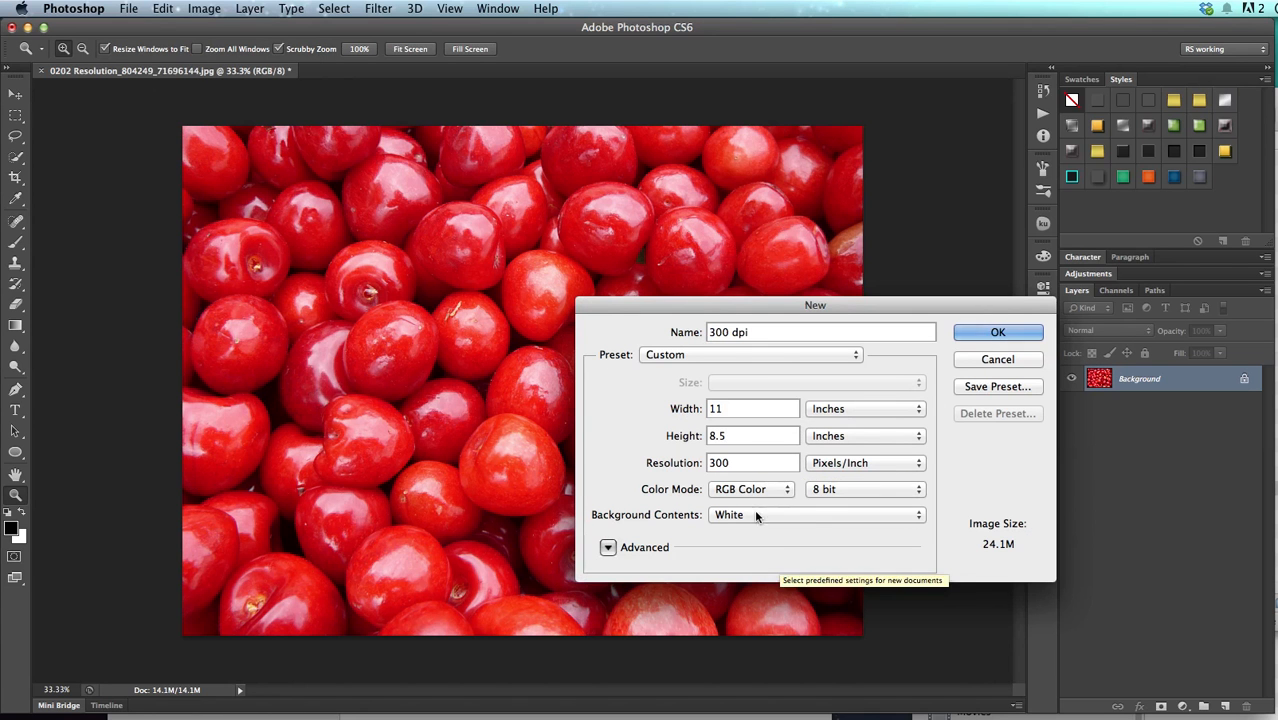
mouse_move(864, 516)
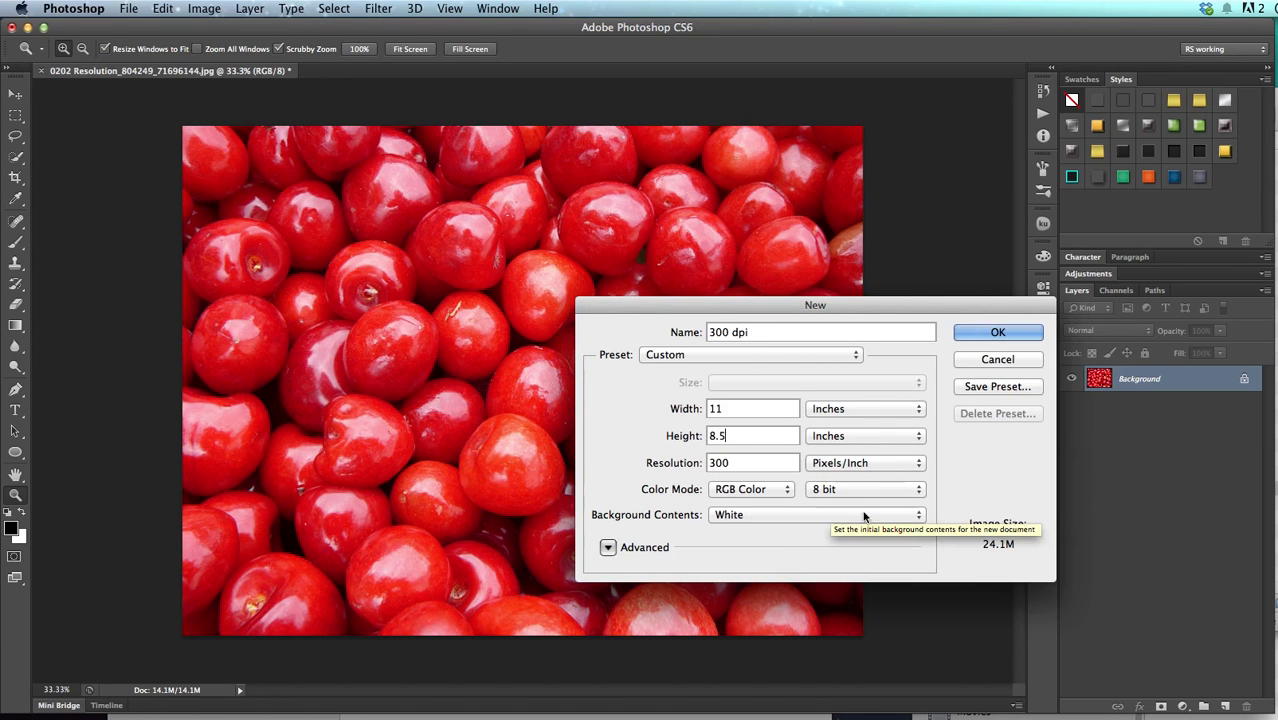
mouse_move(868, 470)
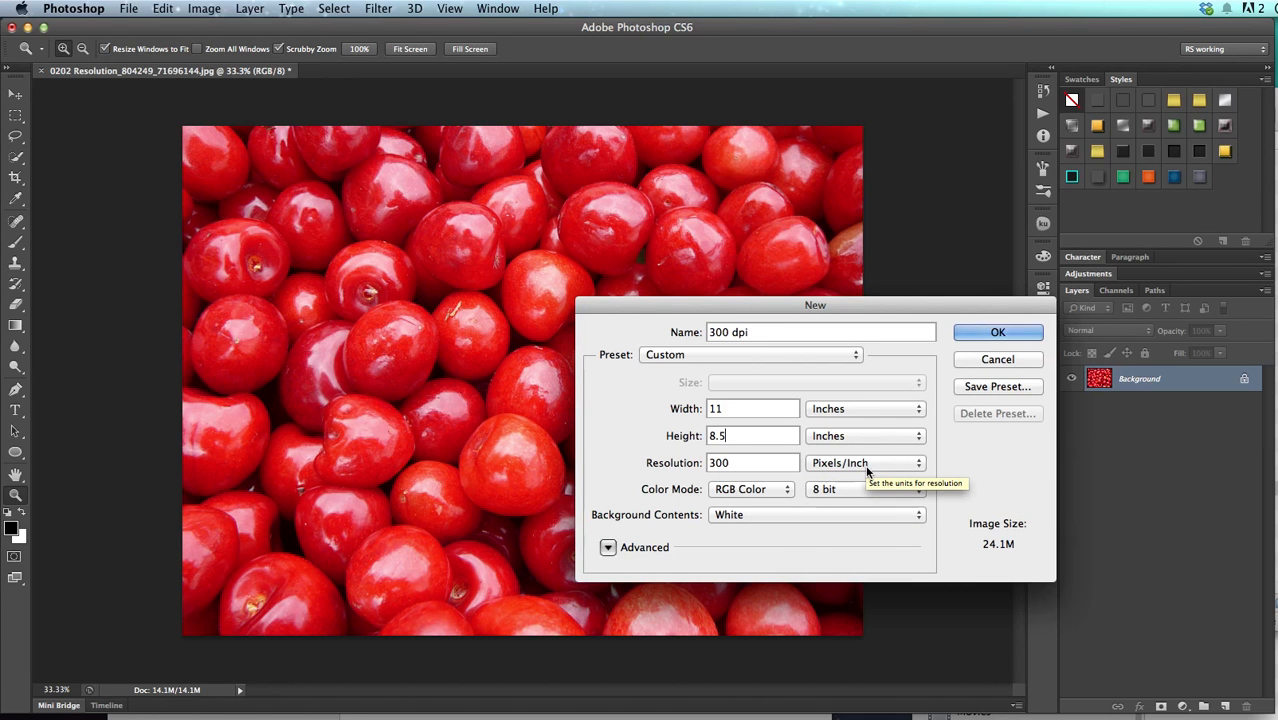
mouse_move(818, 538)
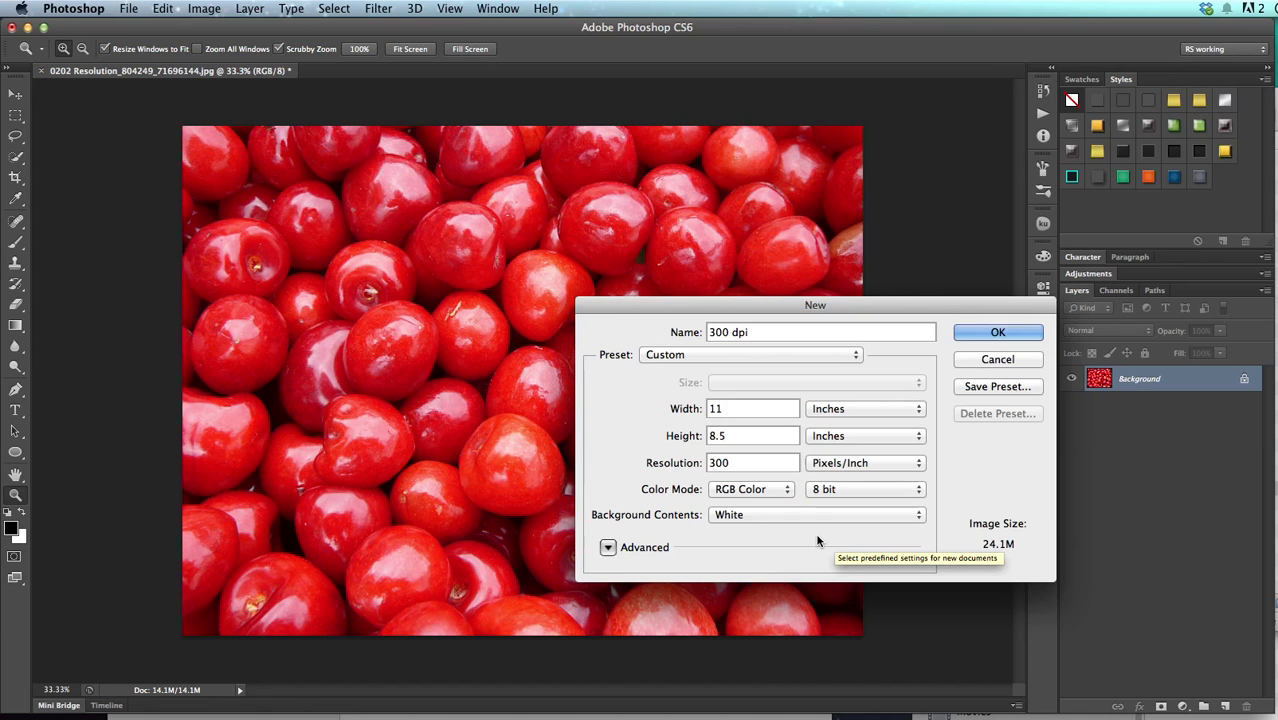
mouse_move(998, 332)
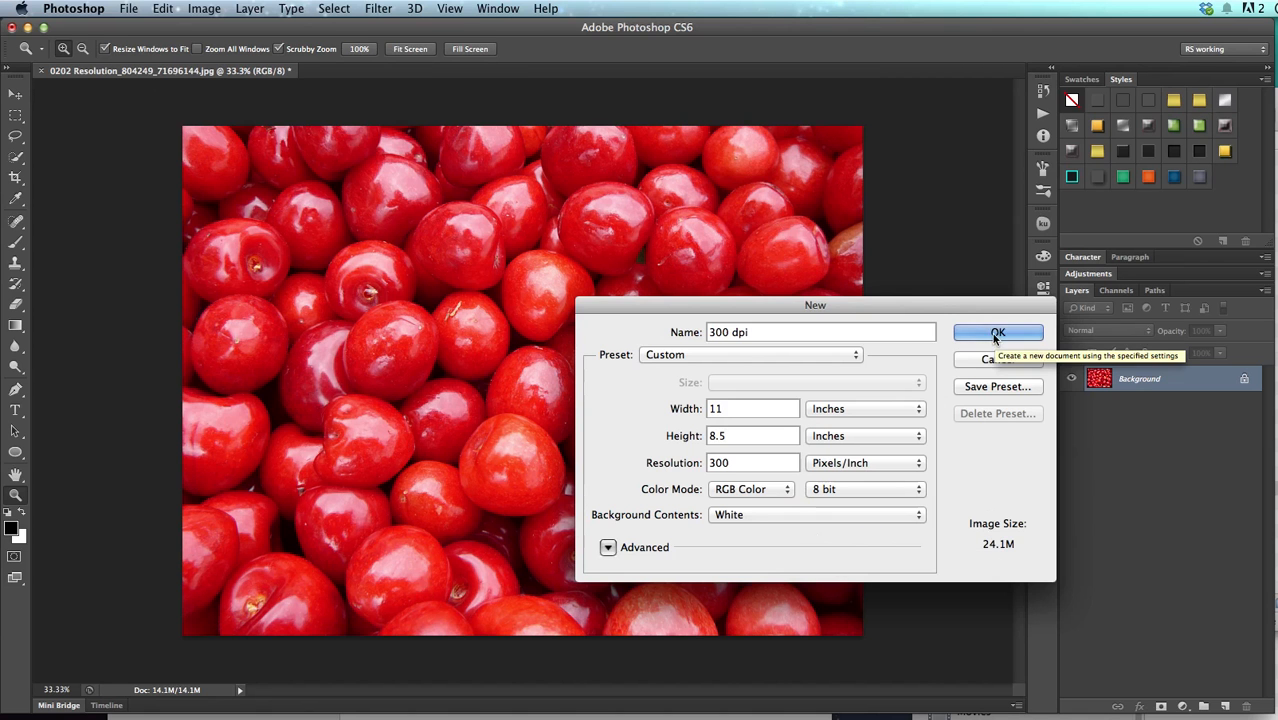
left_click(998, 332)
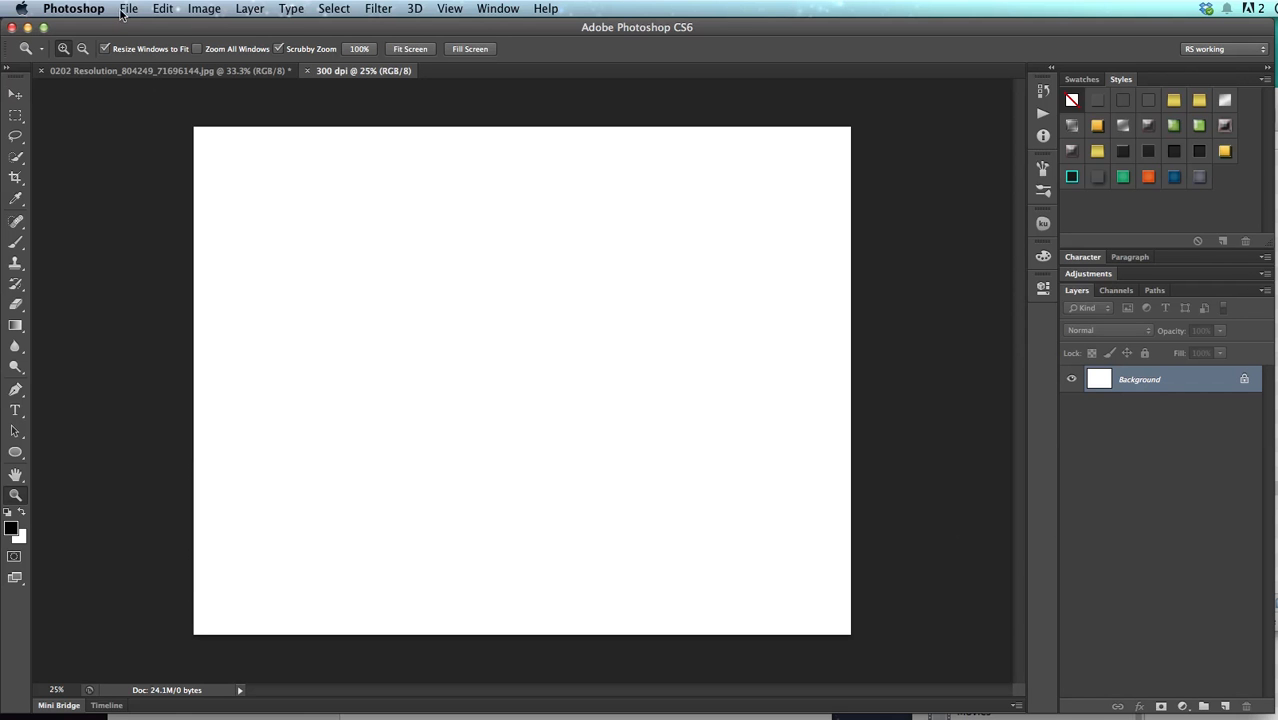
Step: Create a second document '72 dpi' at 72 pixels per inch and return to the cherry photo
left_click(128, 12)
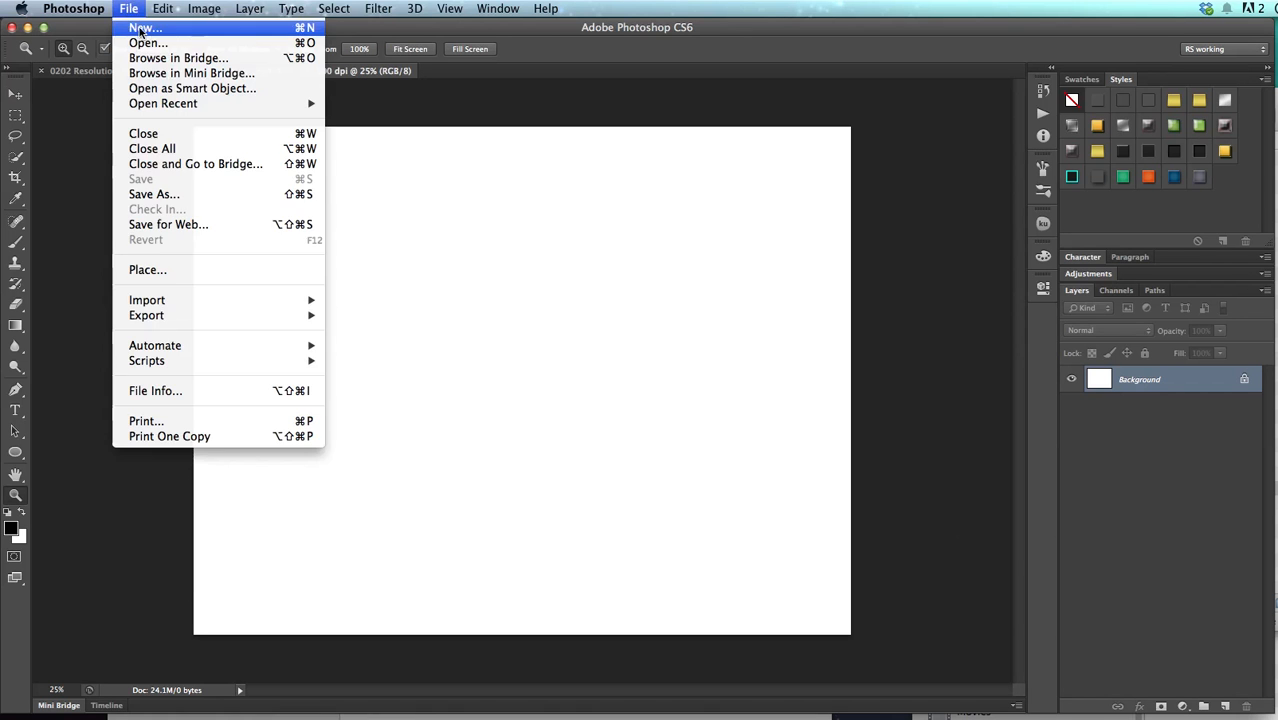
left_click(146, 18)
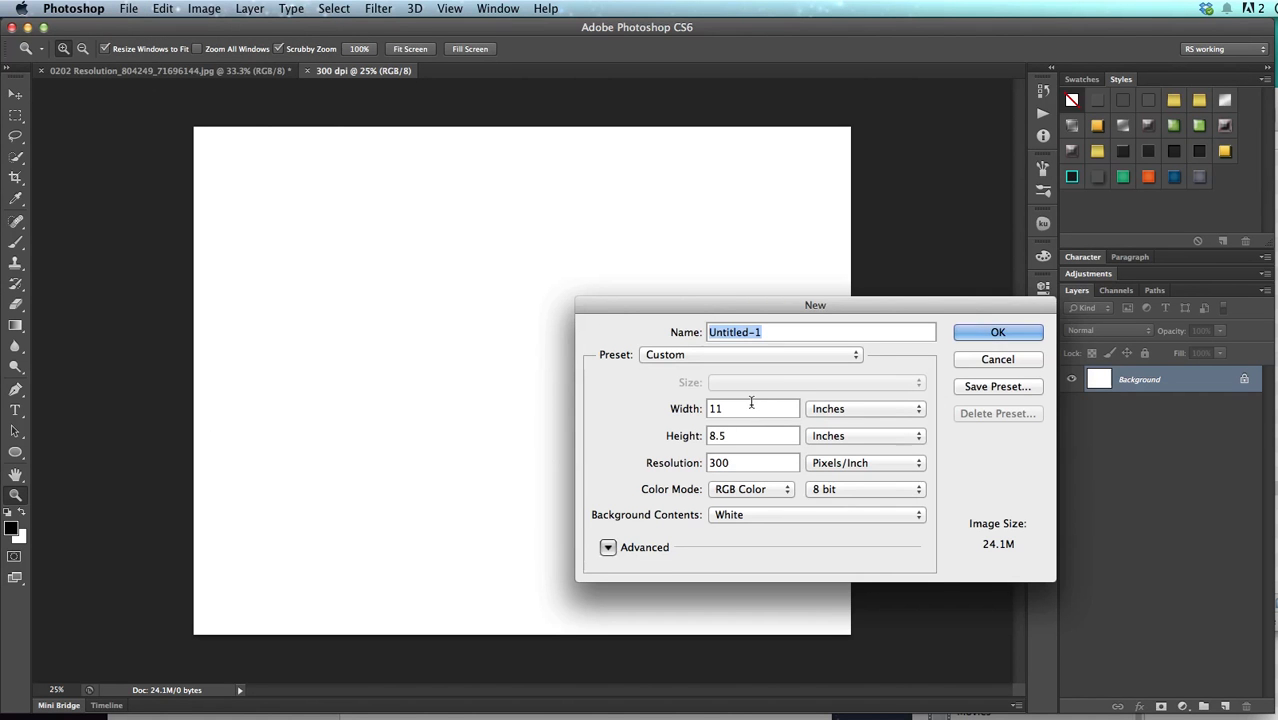
type("72")
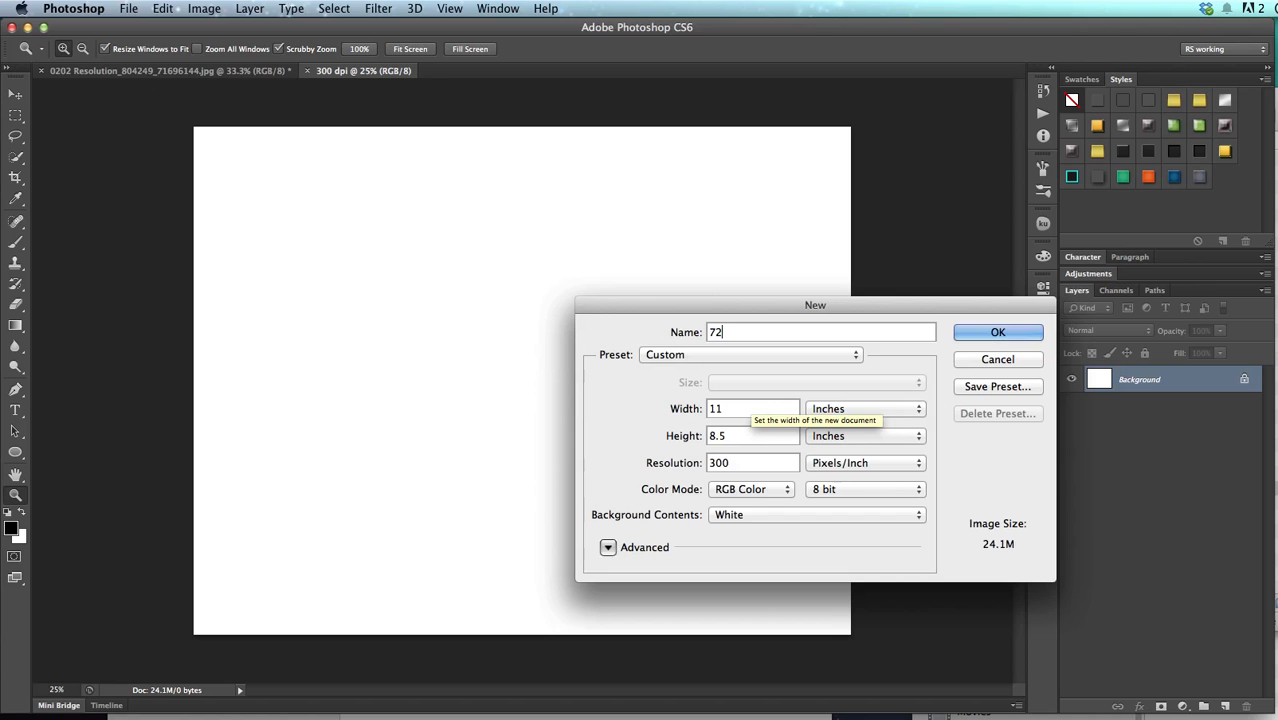
type("dpi")
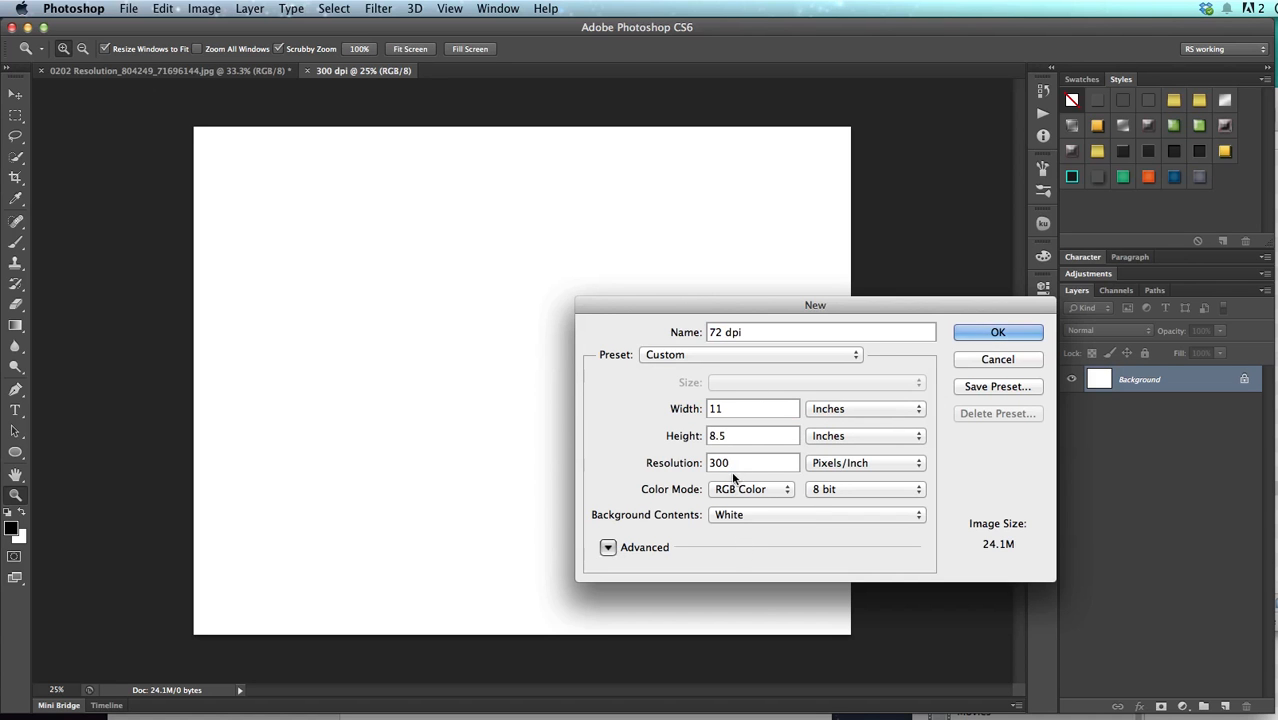
type("7")
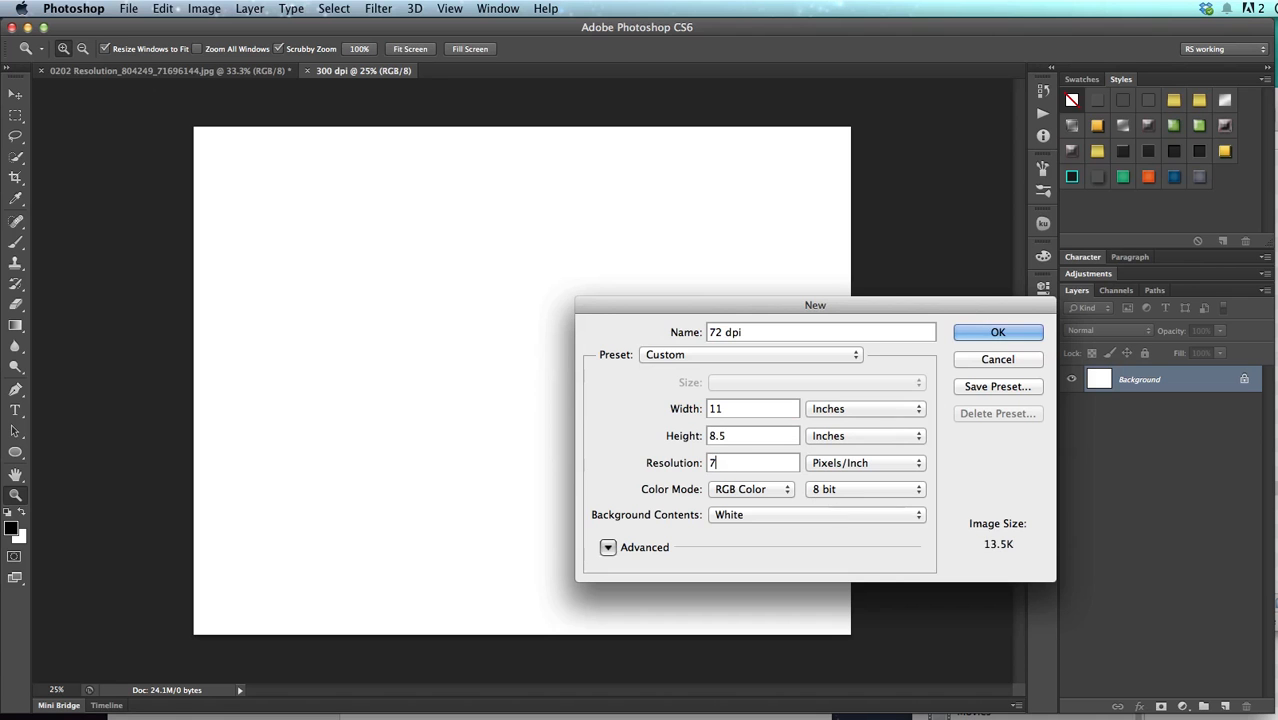
type("2")
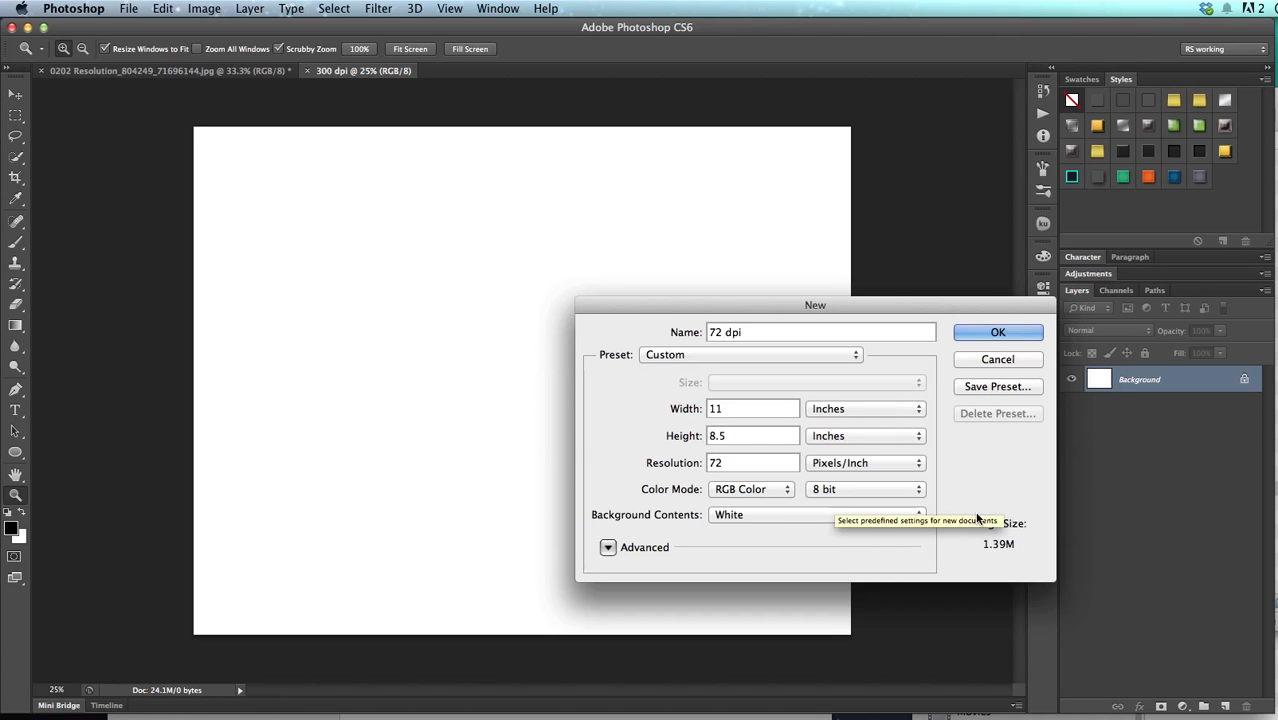
mouse_move(944, 468)
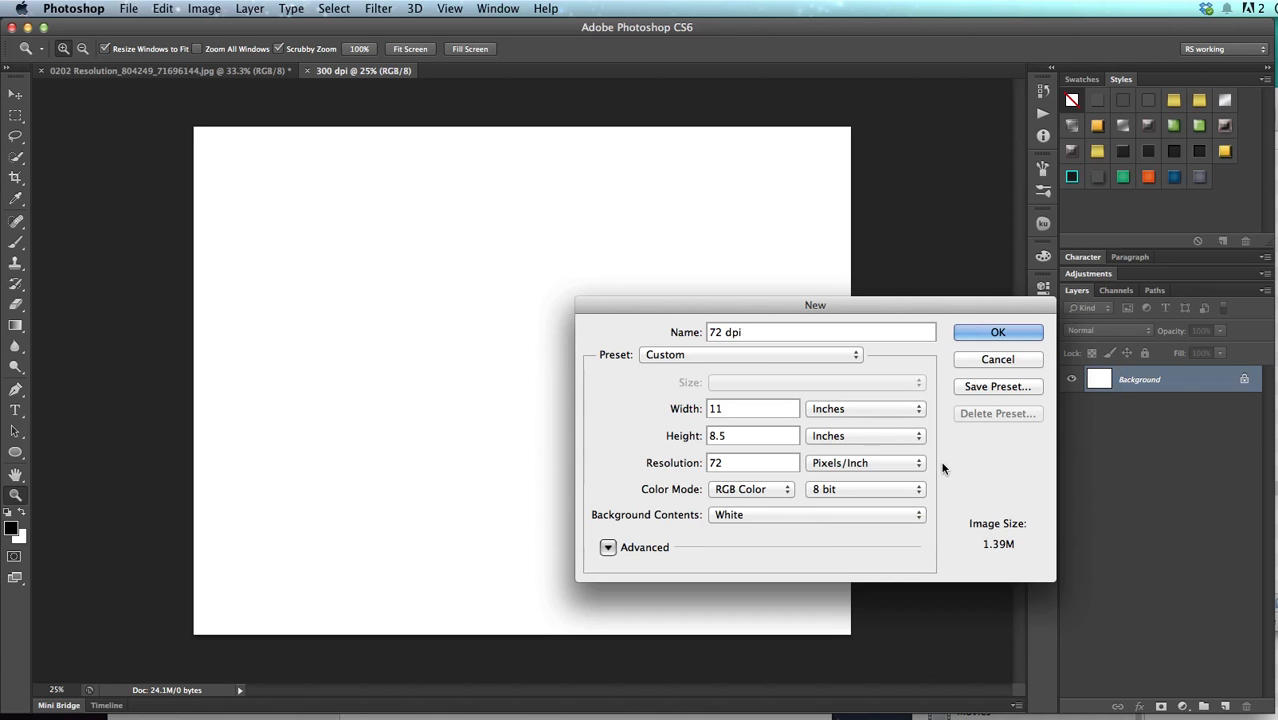
left_click(998, 332)
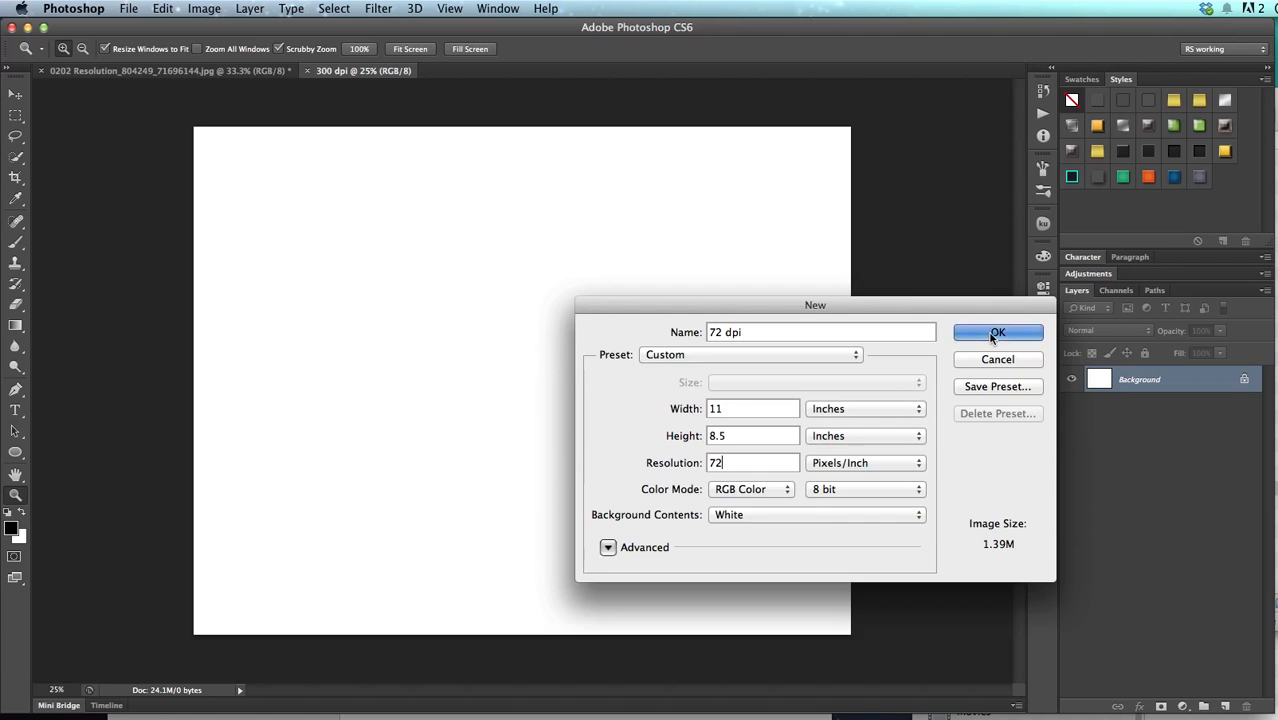
left_click(998, 332)
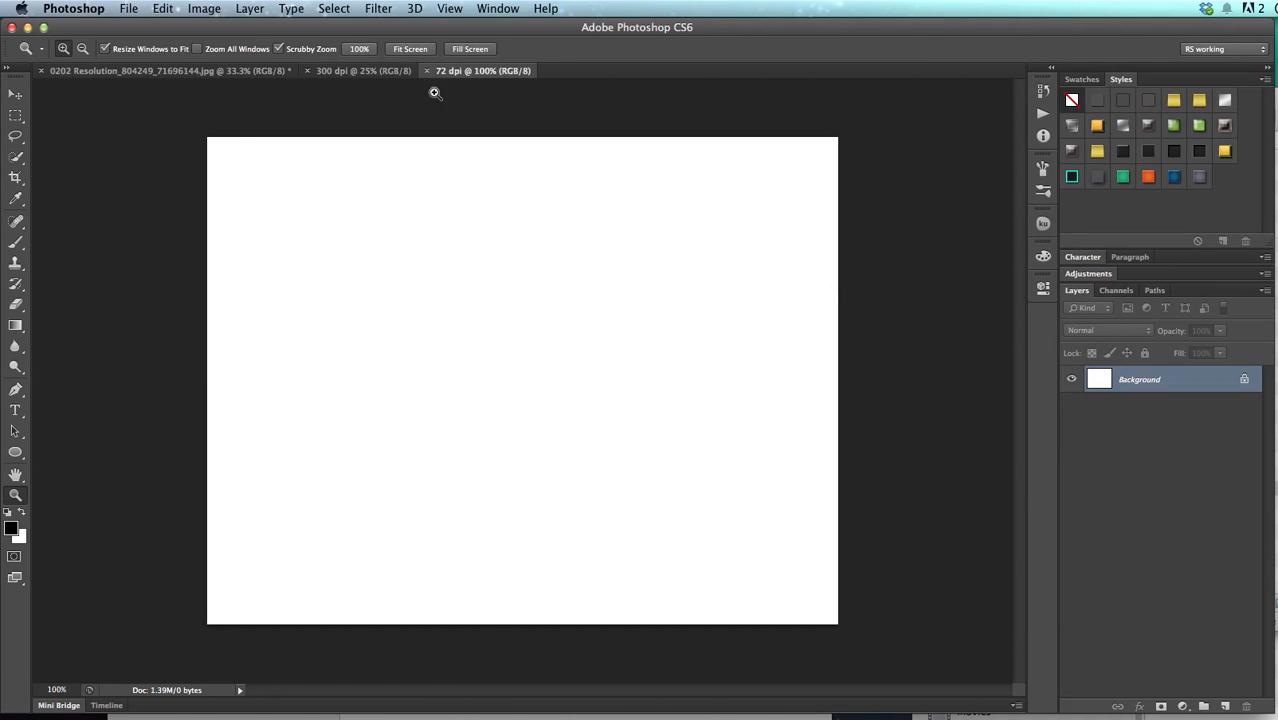
mouse_move(206, 78)
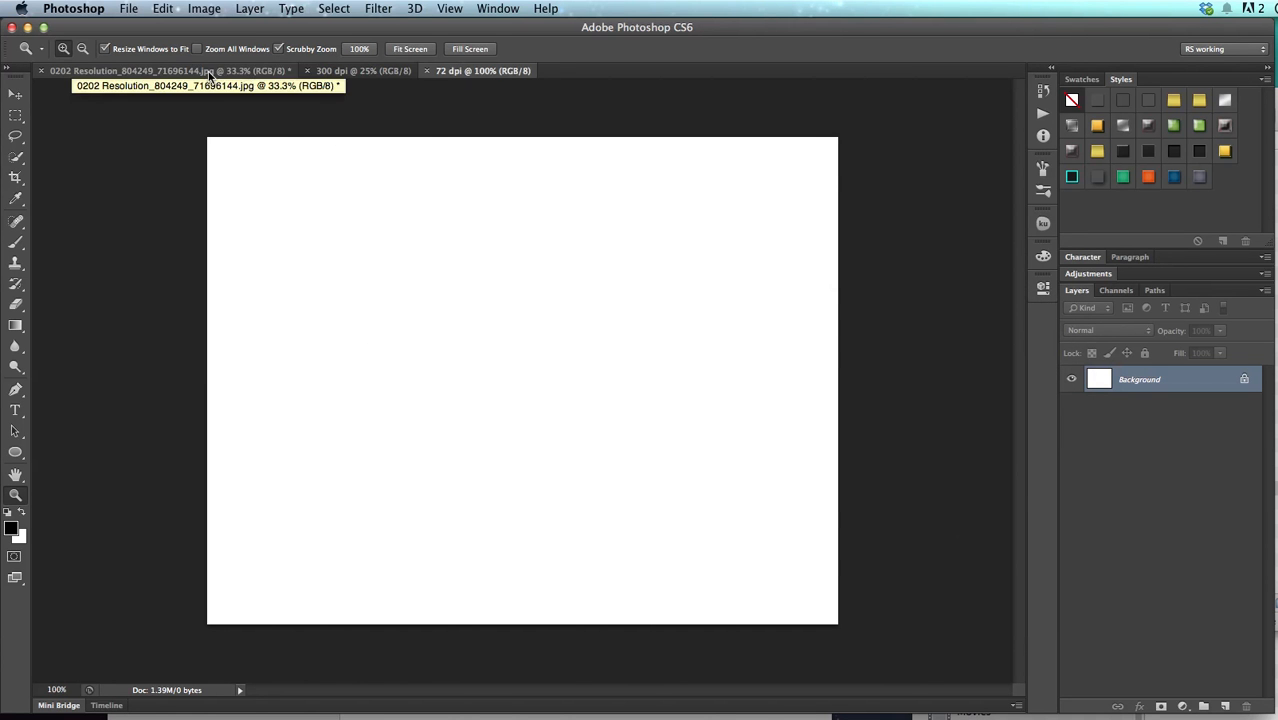
left_click(392, 70)
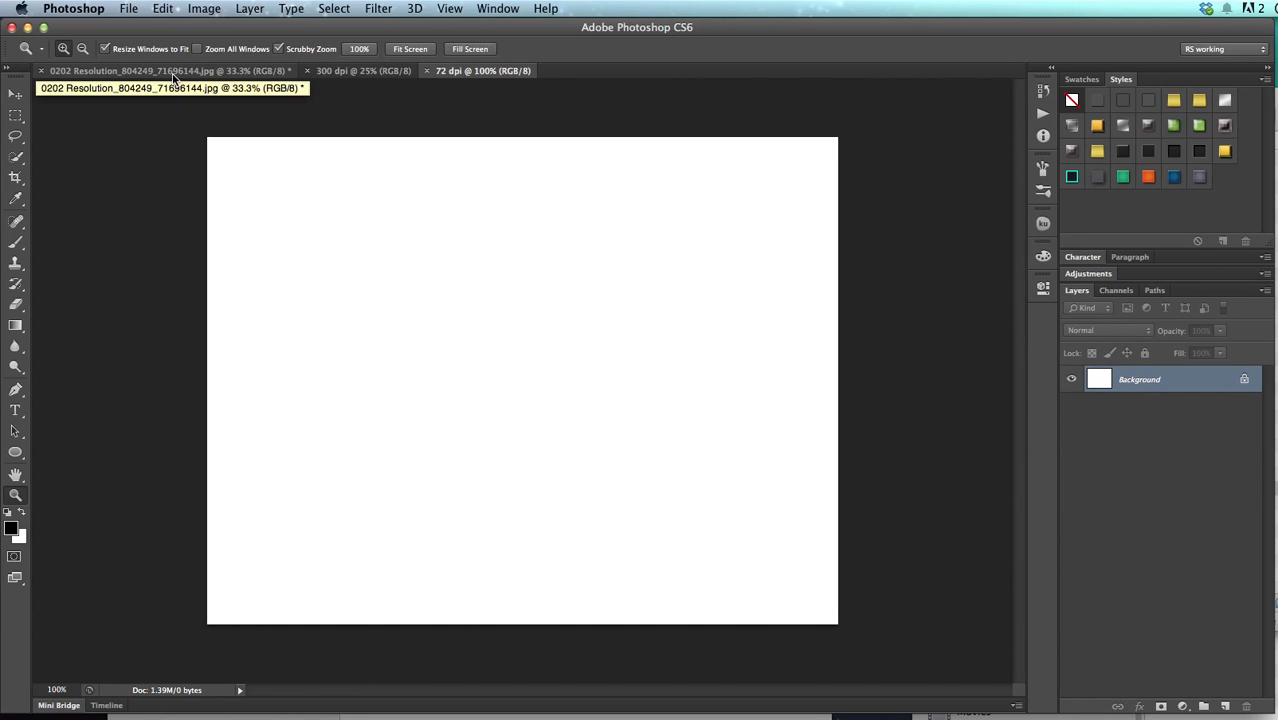
mouse_move(96, 238)
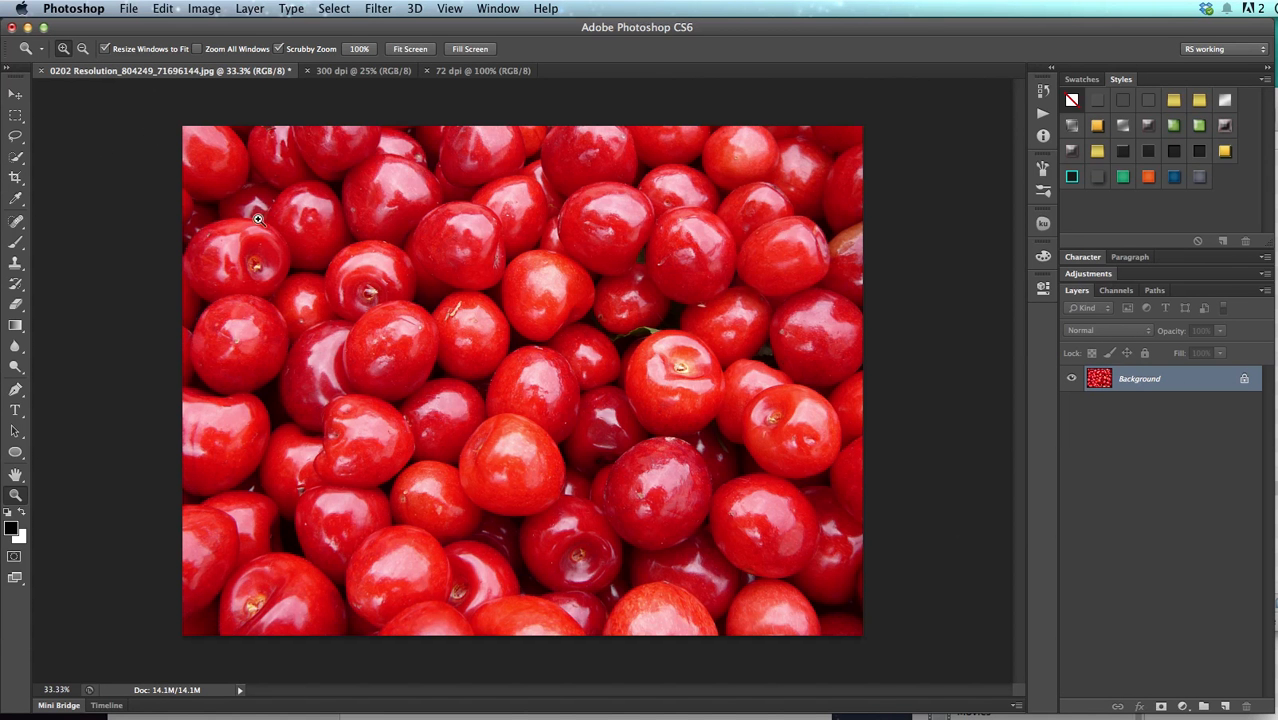
mouse_move(548, 382)
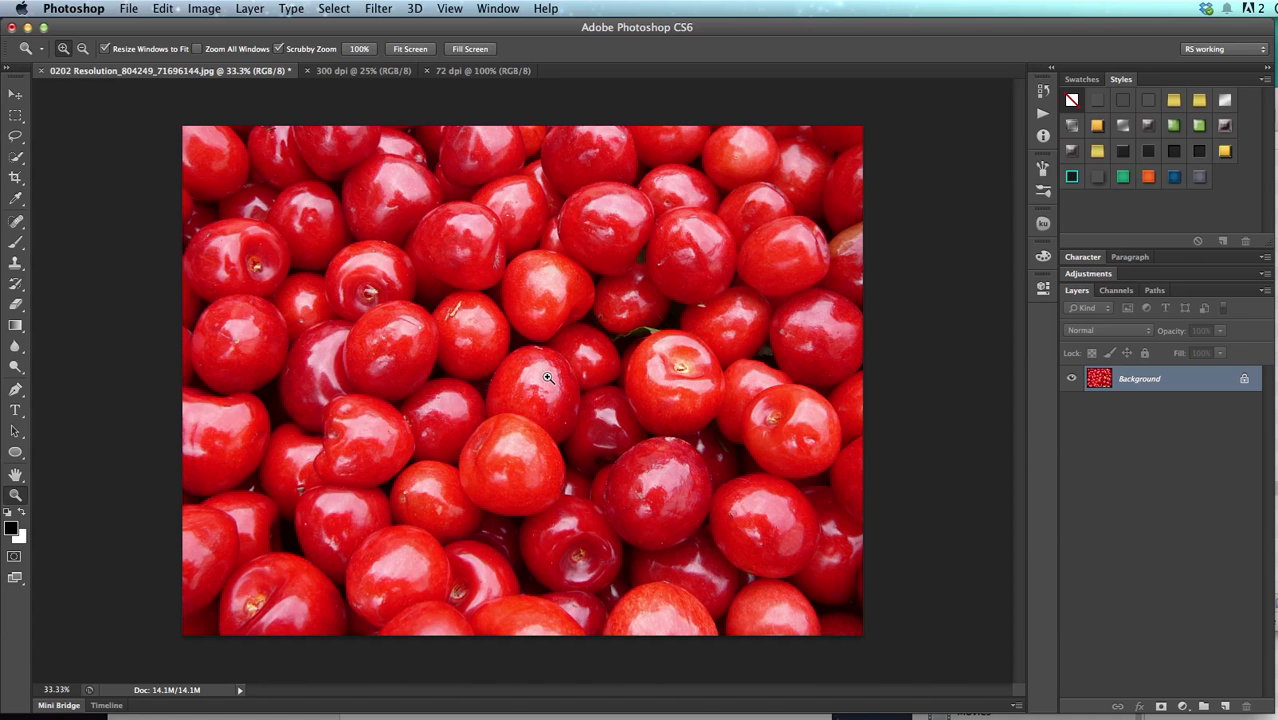
mouse_move(528, 378)
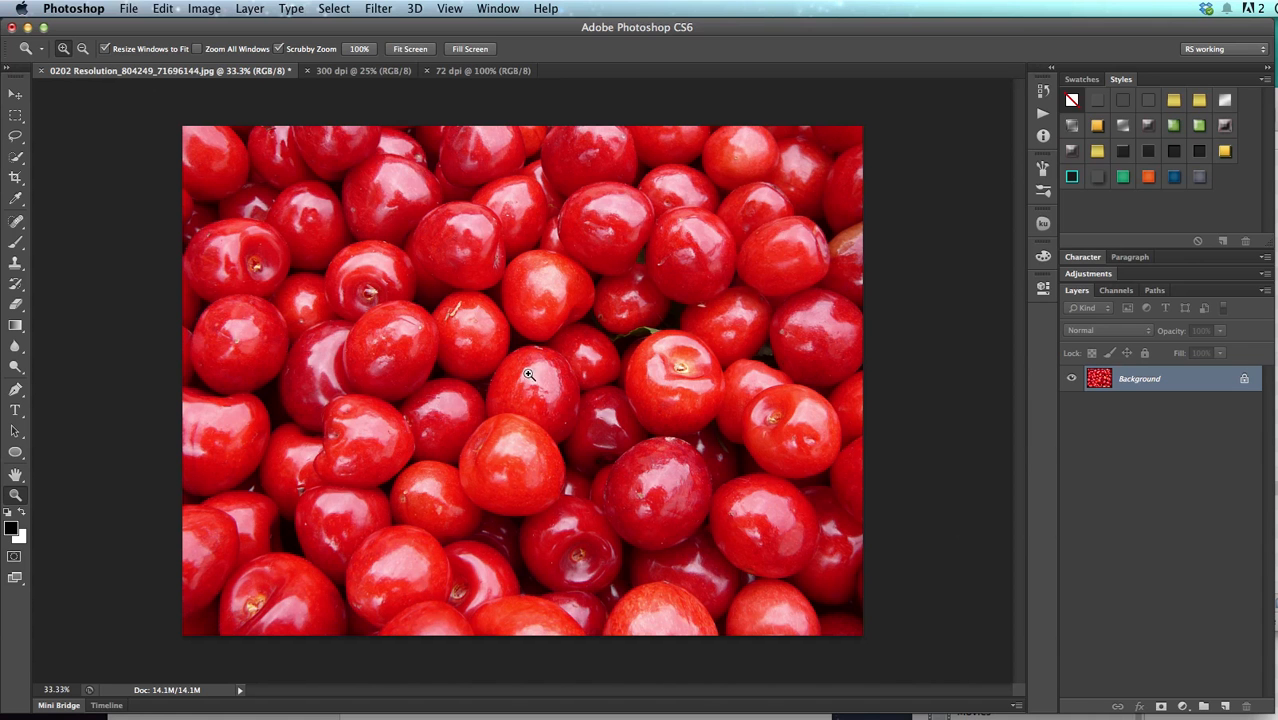
Step: Select All on the cherry photo and copy it to the clipboard
left_click(334, 8)
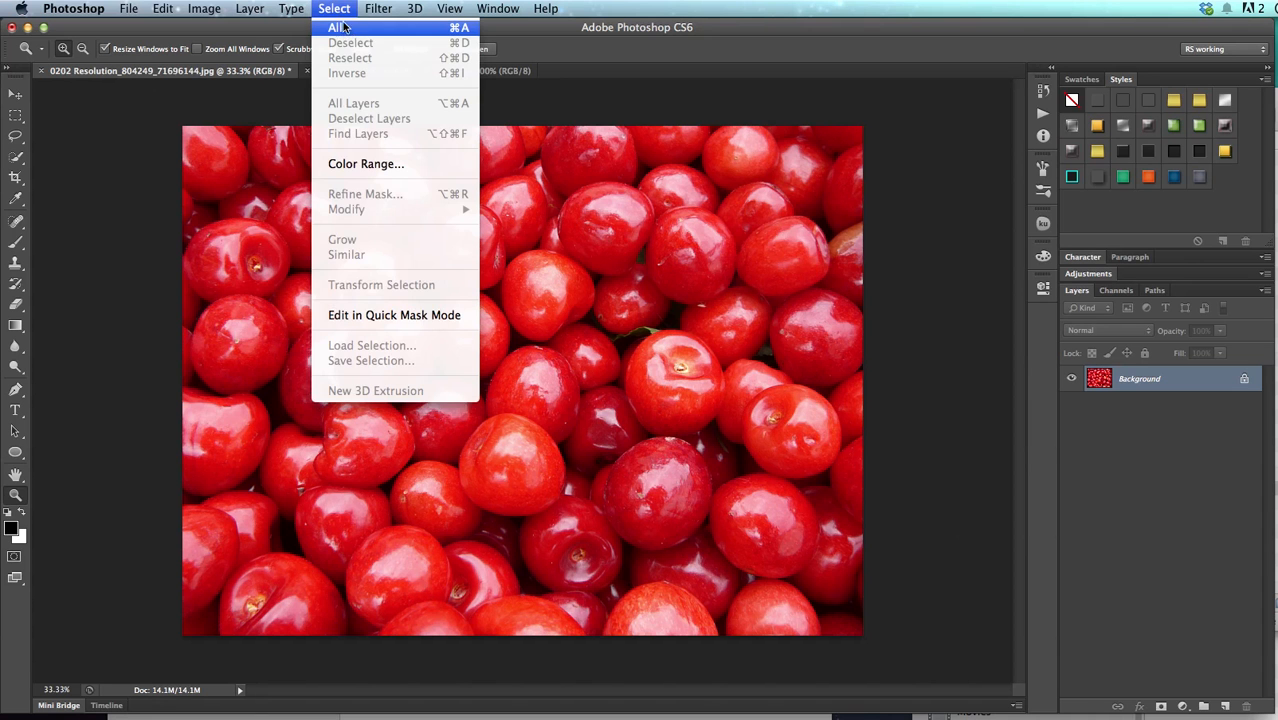
mouse_move(396, 32)
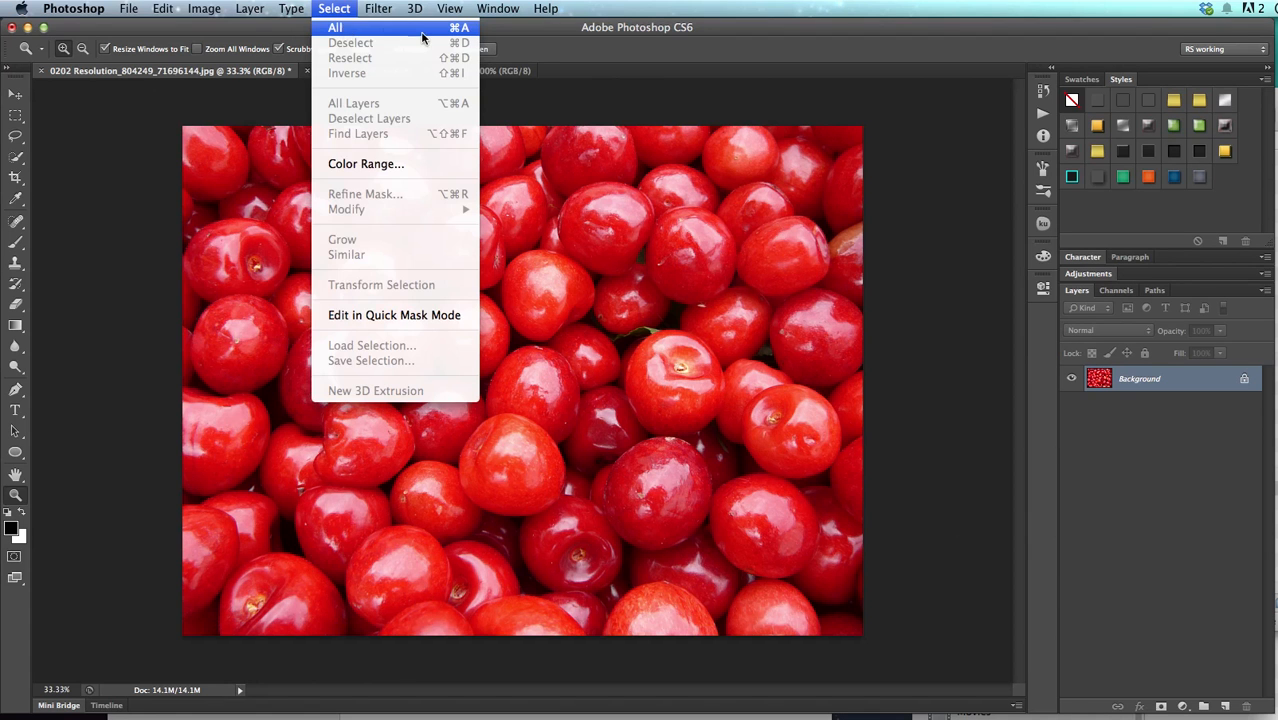
left_click(336, 28)
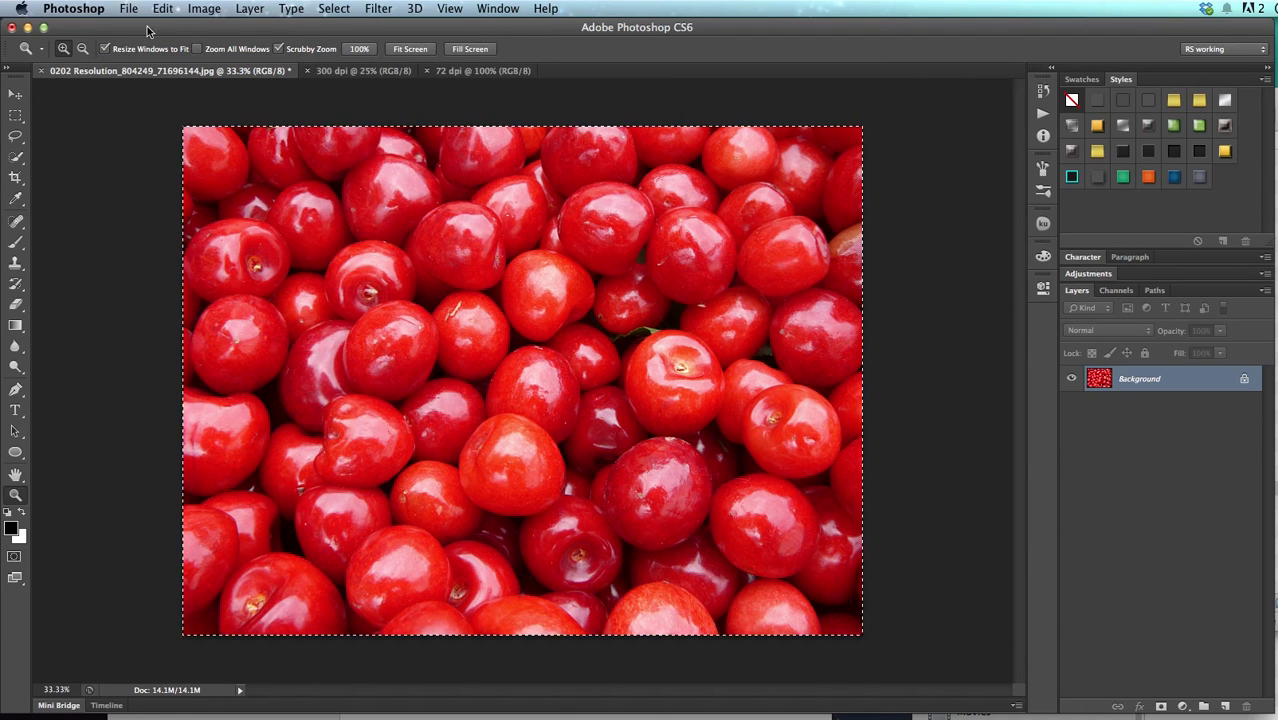
left_click(148, 8)
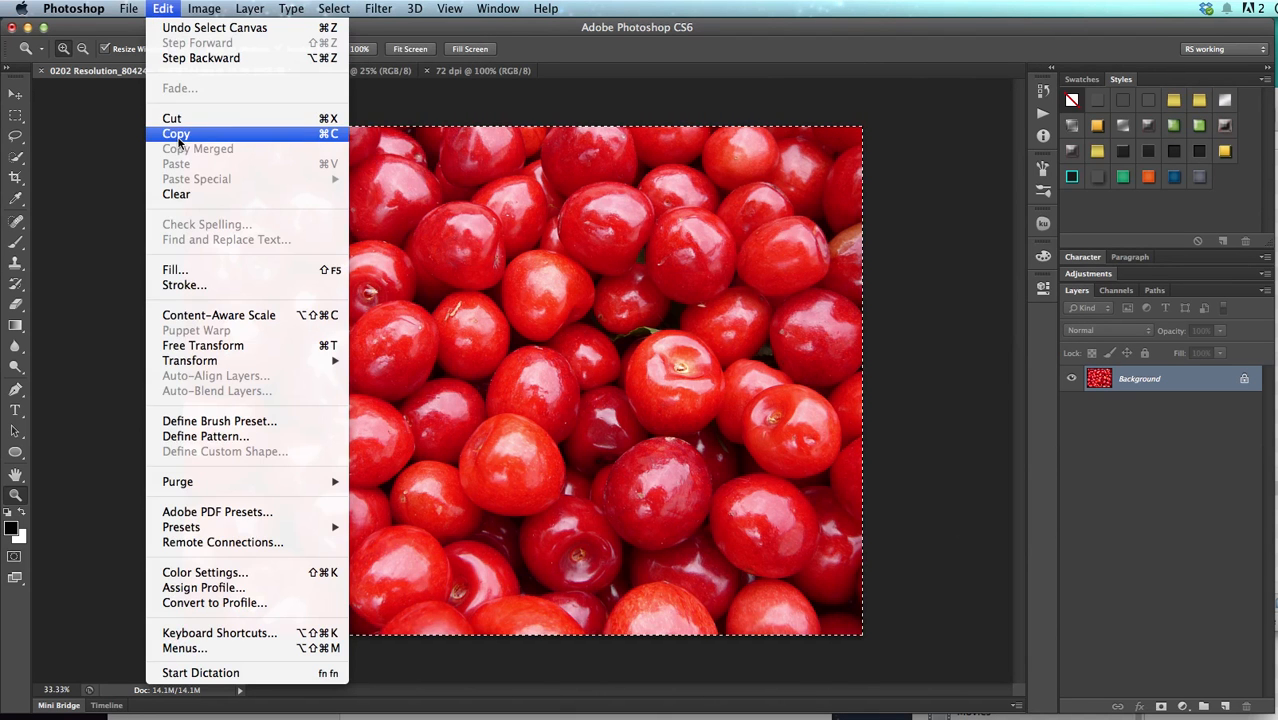
left_click(176, 132)
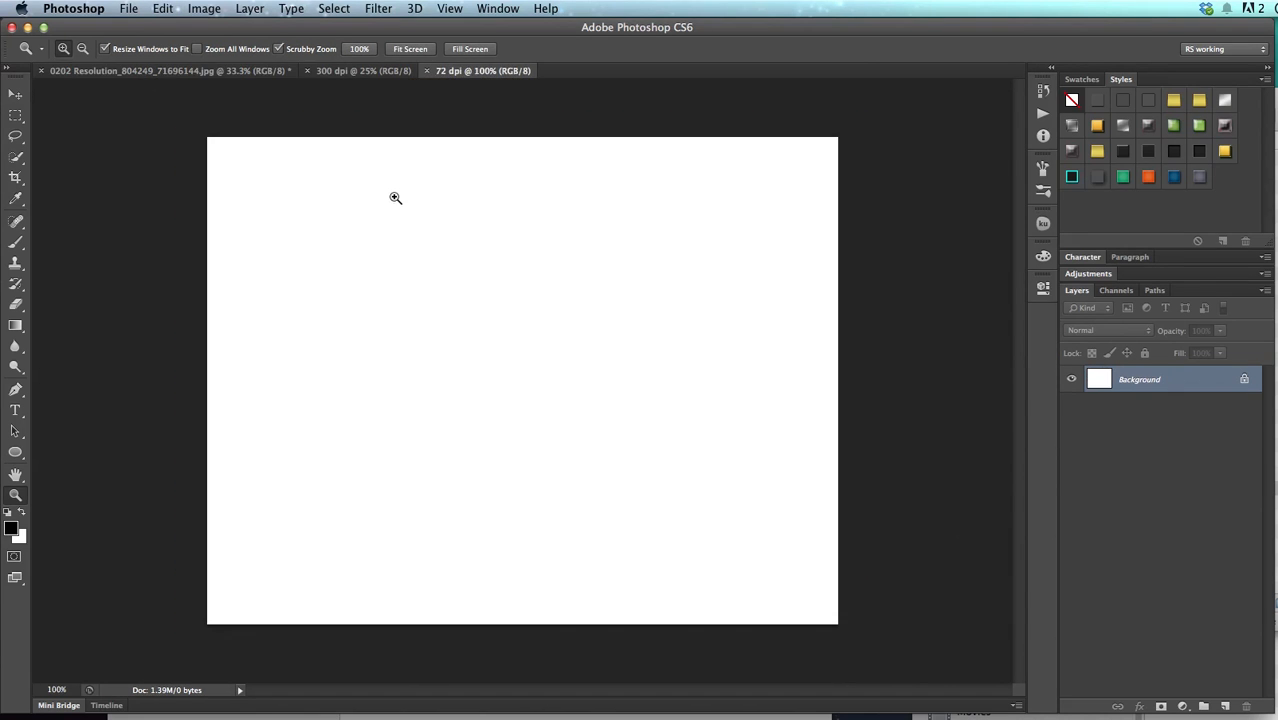
Step: Paste the copied cherry photo into the 72 dpi document as Layer 1
left_click(160, 8)
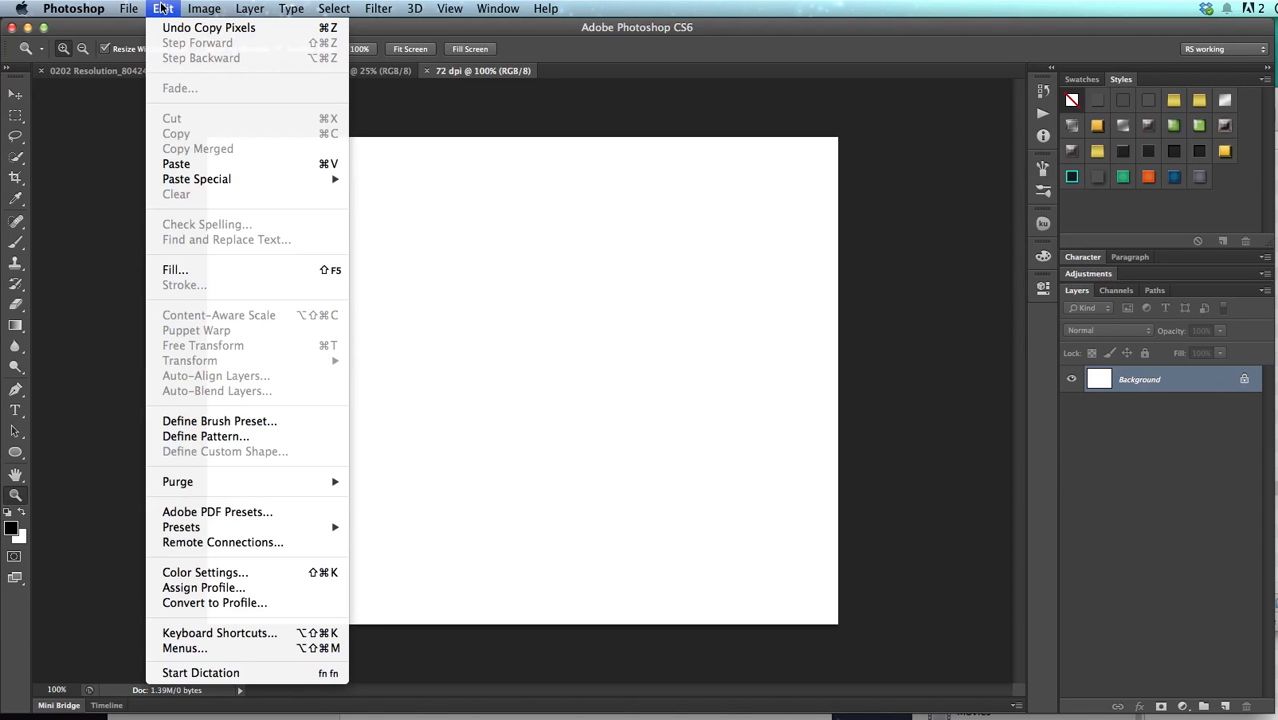
mouse_move(202, 164)
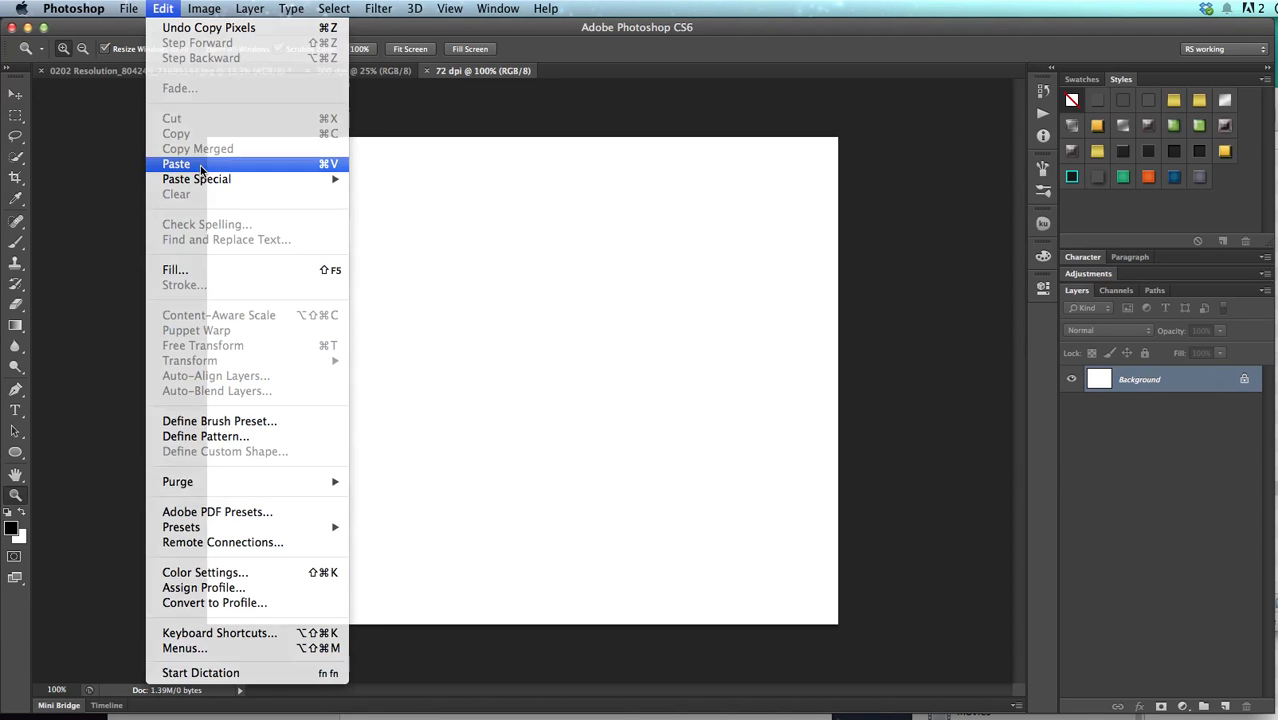
left_click(174, 164)
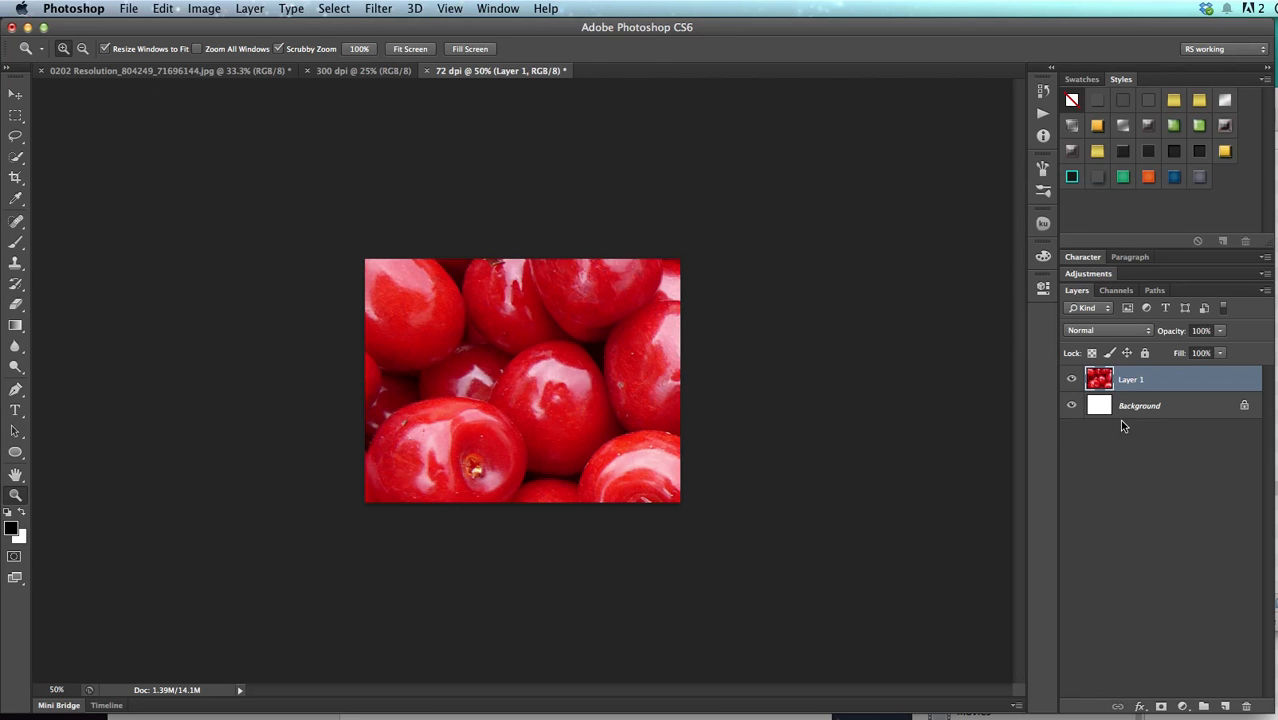
mouse_move(900, 404)
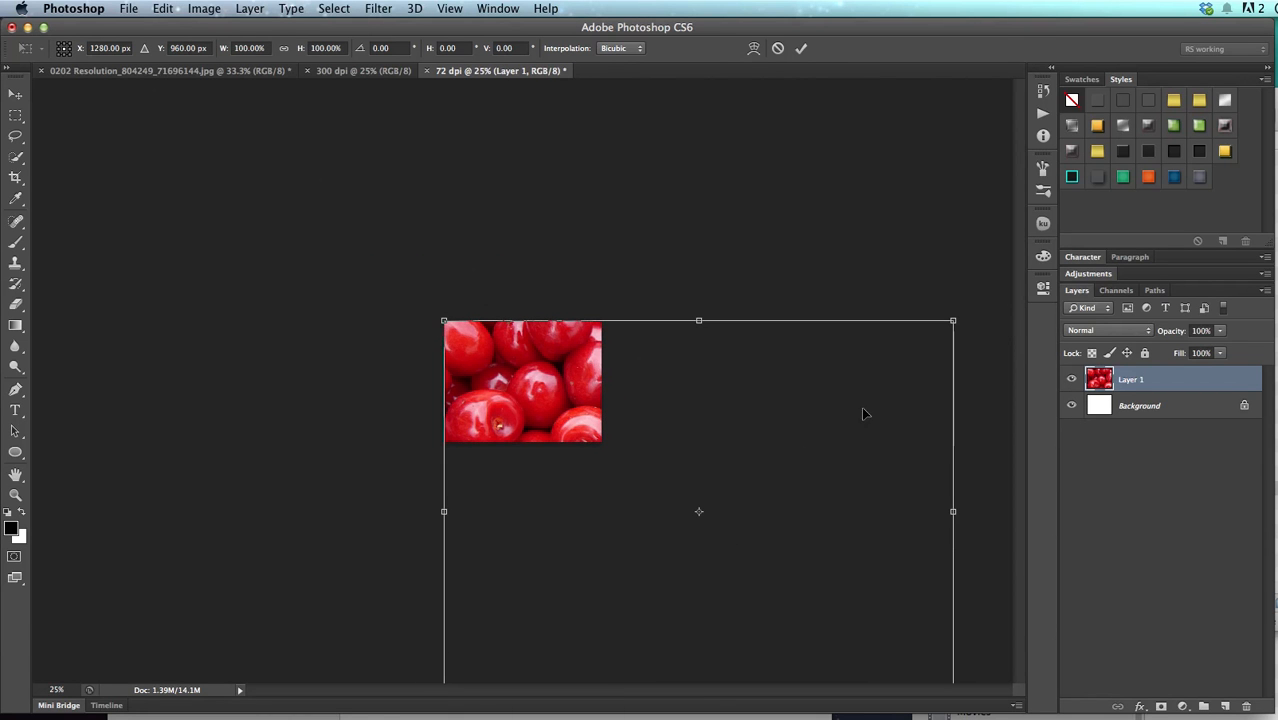
mouse_move(892, 400)
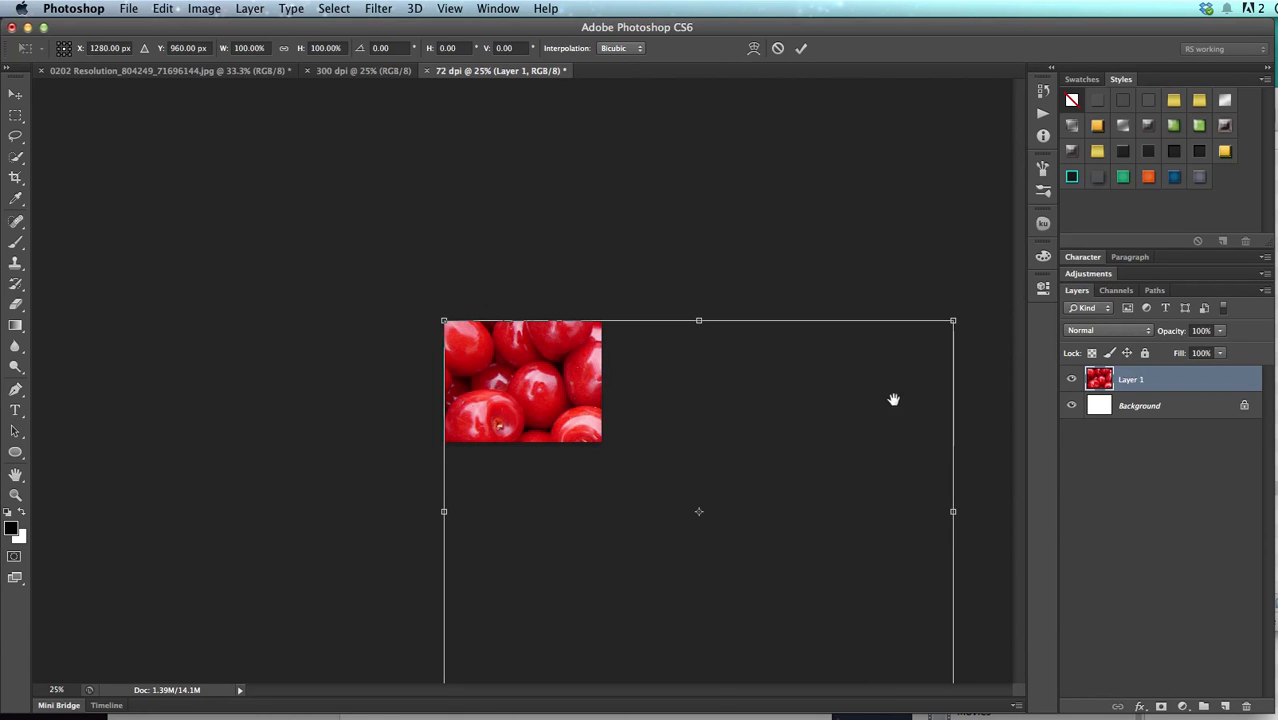
mouse_move(962, 426)
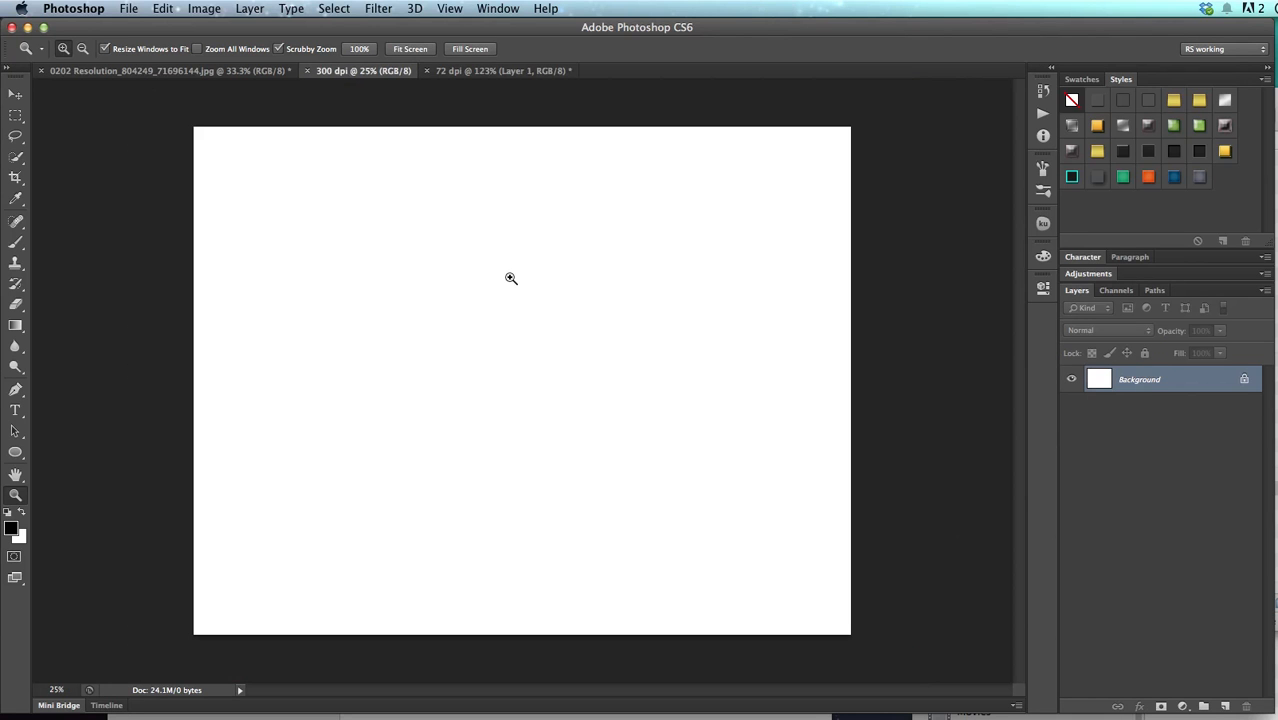
mouse_move(516, 284)
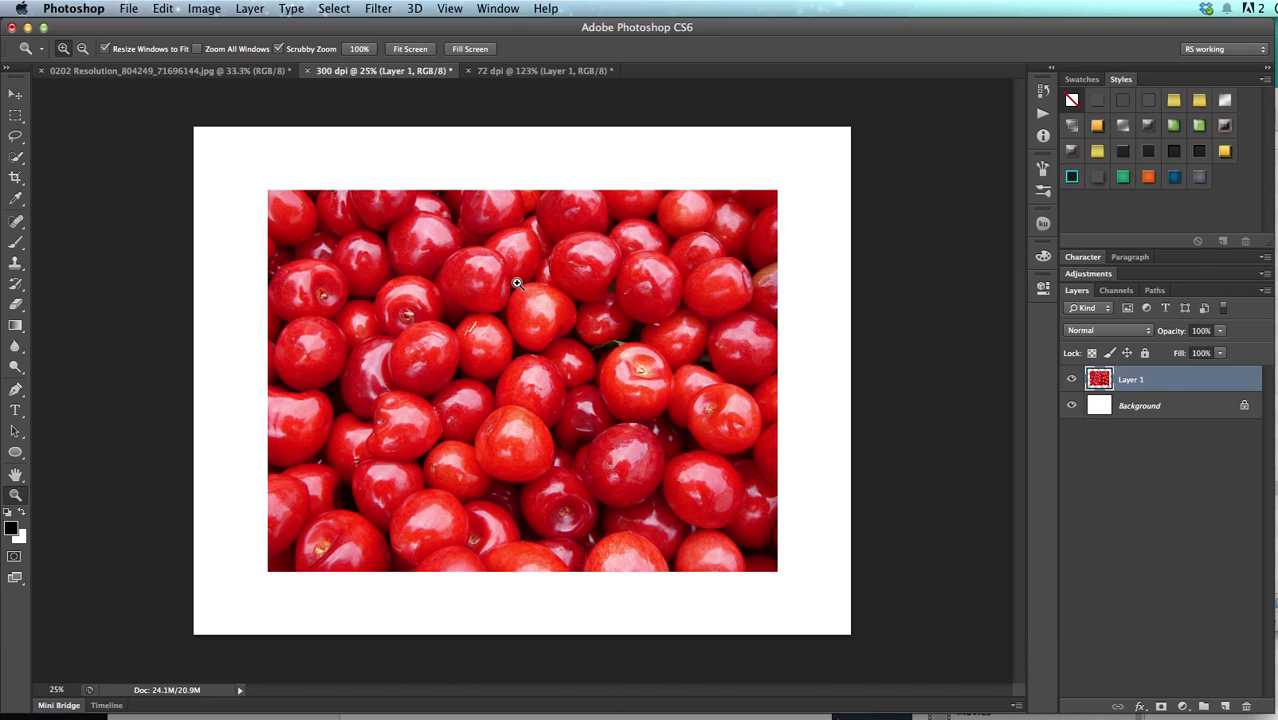
mouse_move(536, 288)
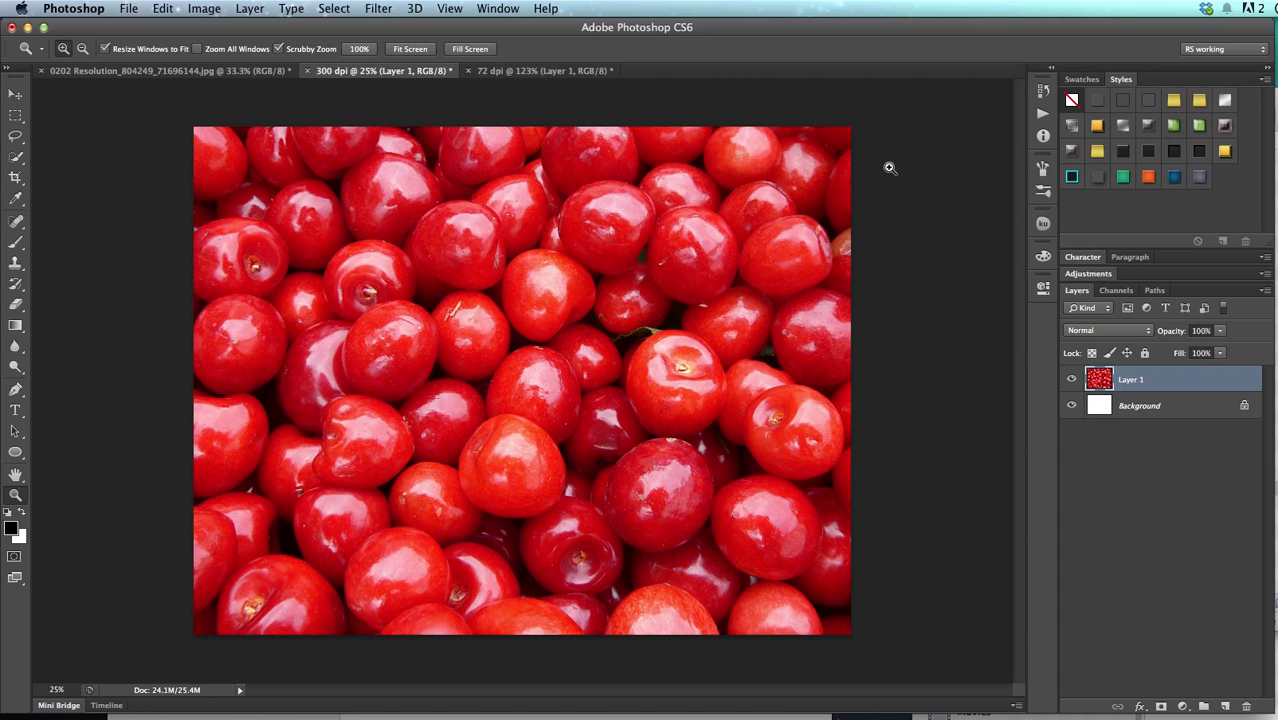
mouse_move(514, 328)
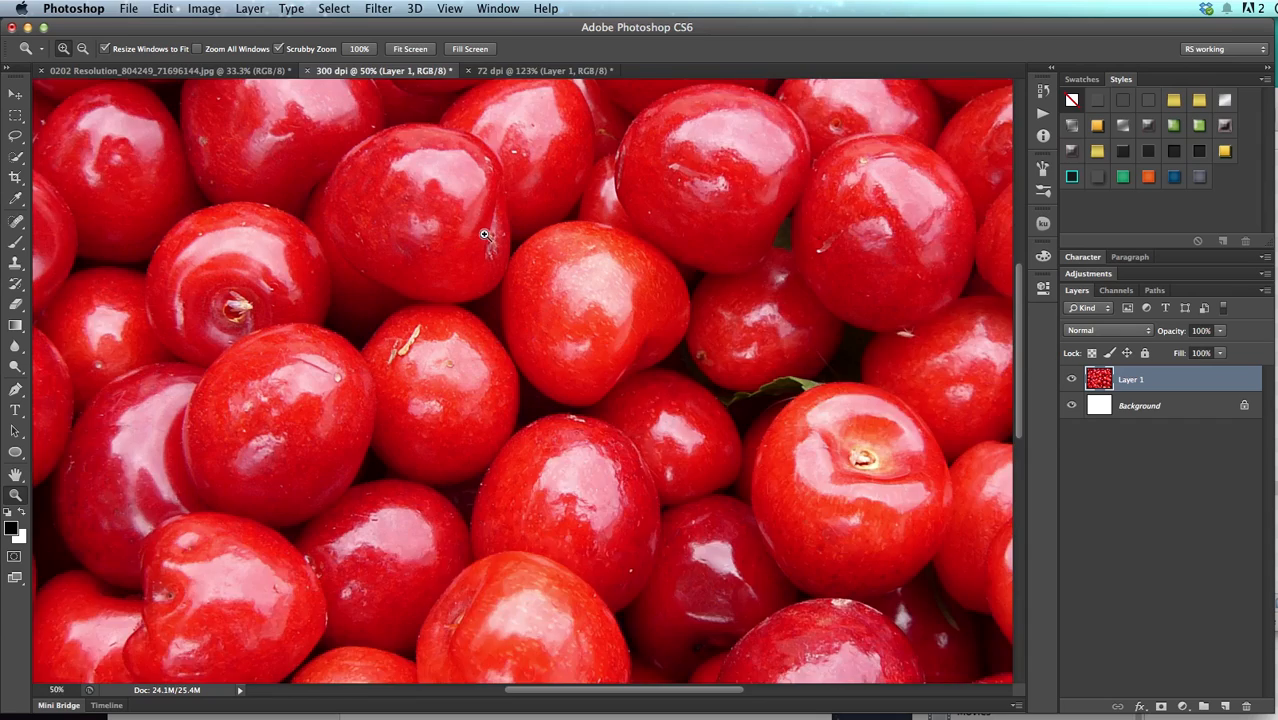
Step: Switch to the Rectangular Marquee tool after the photo fills the 300 dpi page
left_click(484, 236)
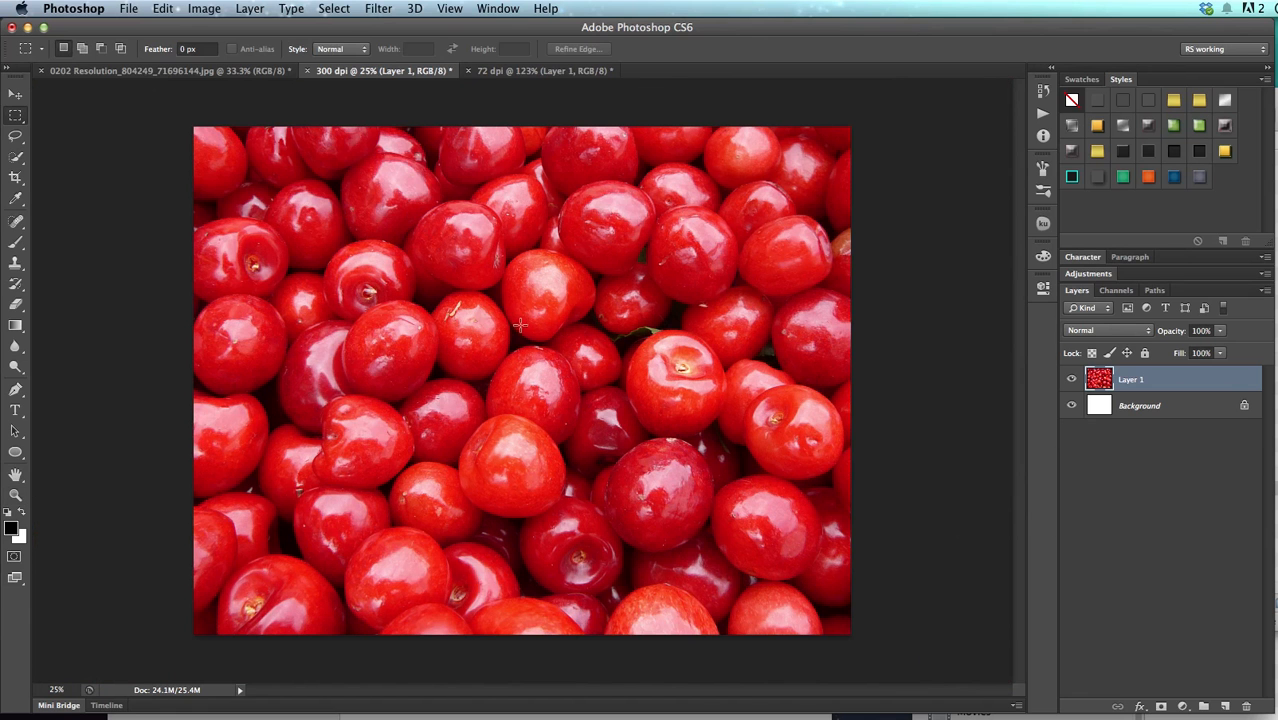
mouse_move(426, 302)
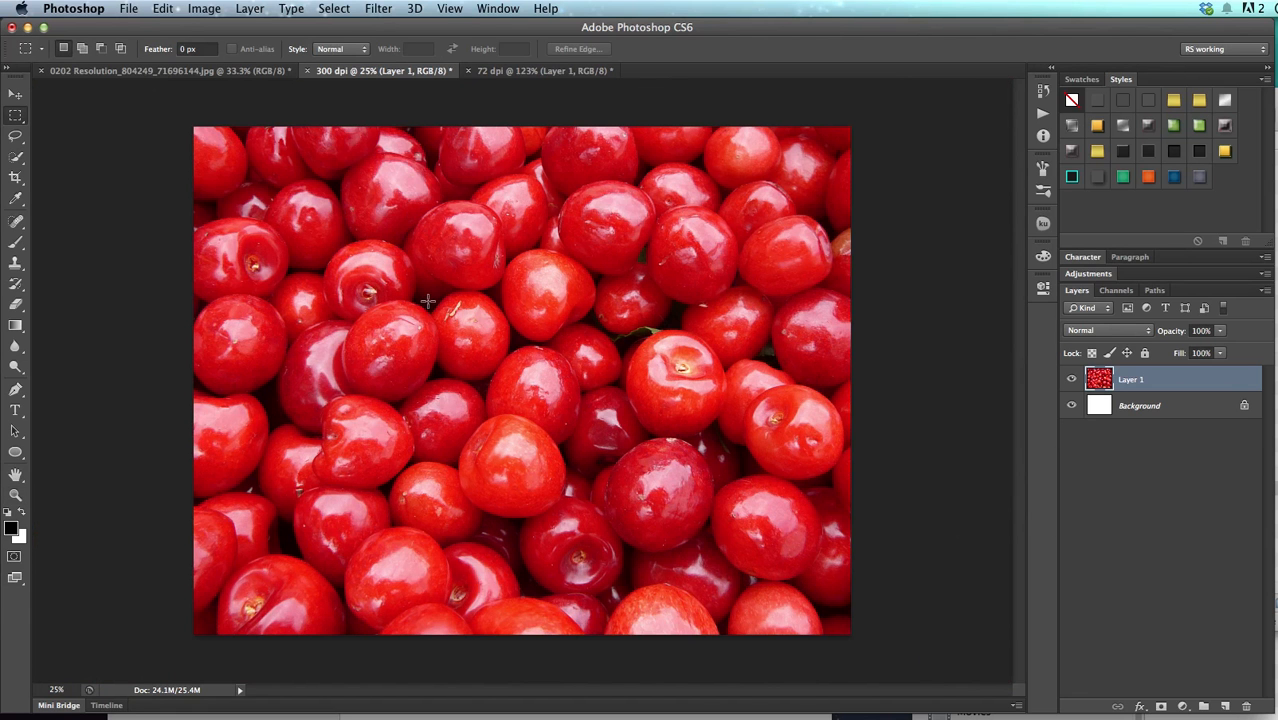
Step: Marquee a small rectangle of cherries onto Layer 2 and hide Layer 1
left_click_drag(430, 298, 544, 384)
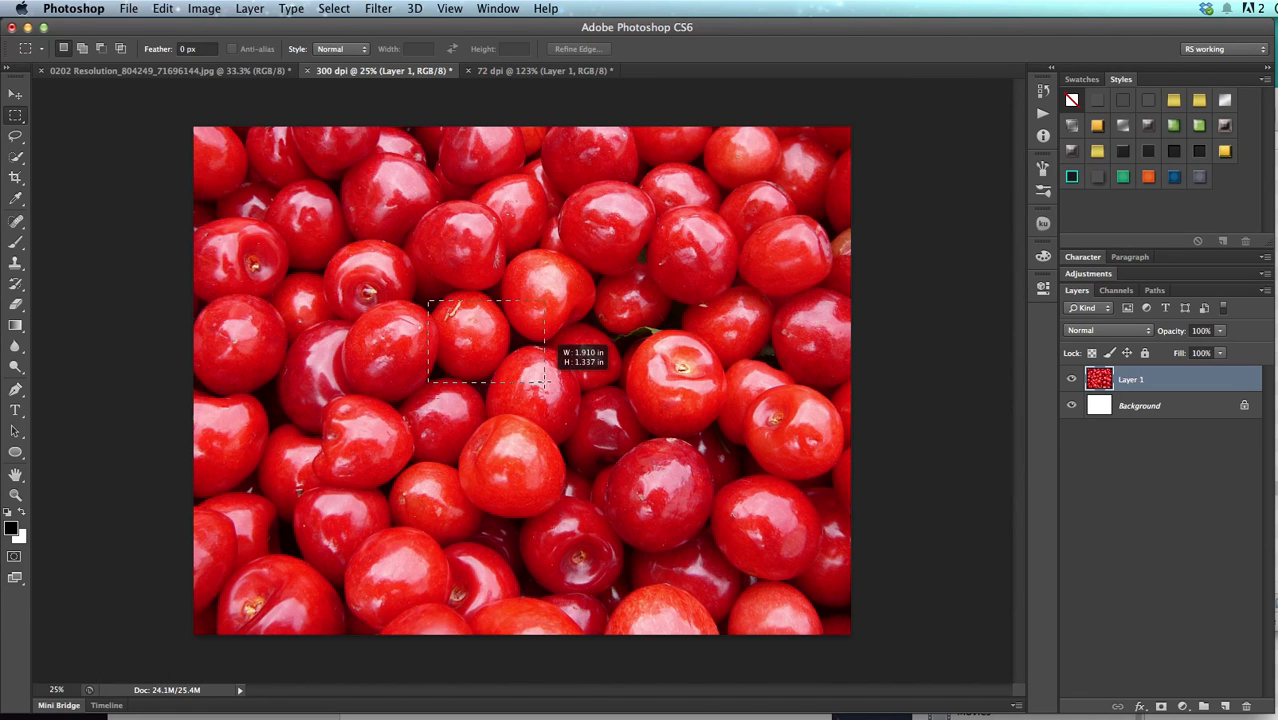
left_click_drag(544, 384, 558, 392)
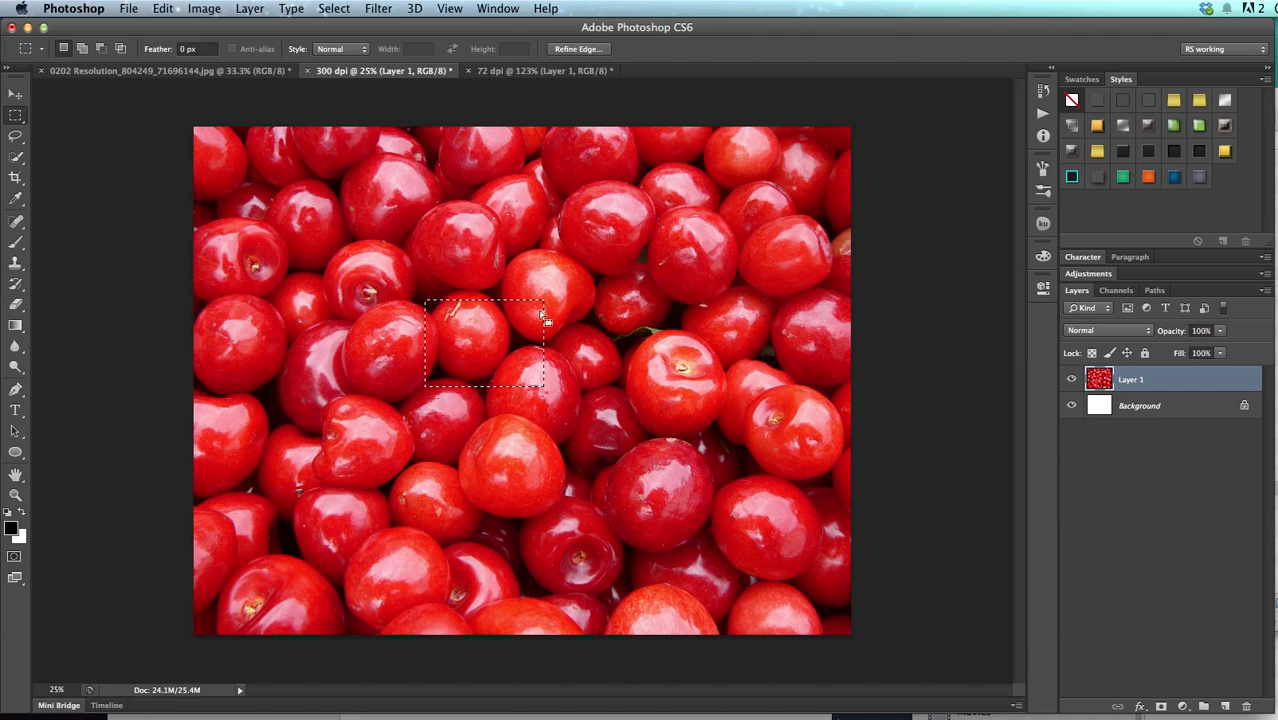
mouse_move(778, 388)
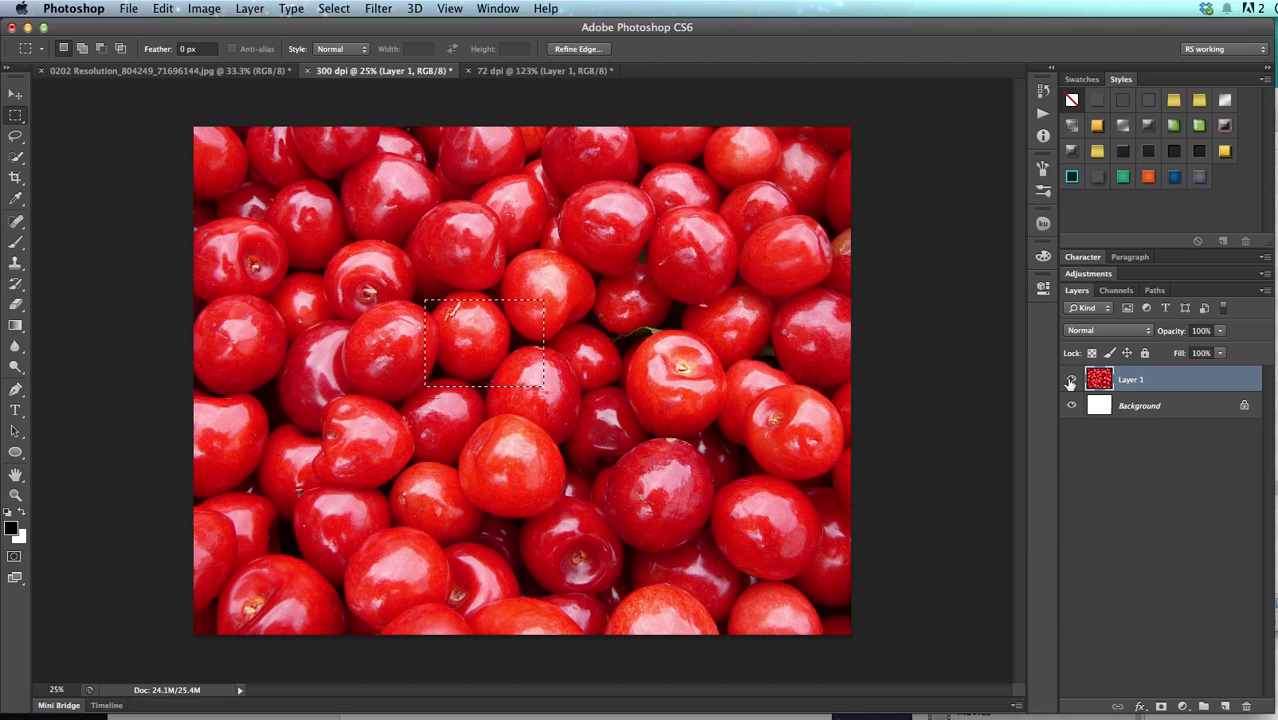
left_click(1070, 380)
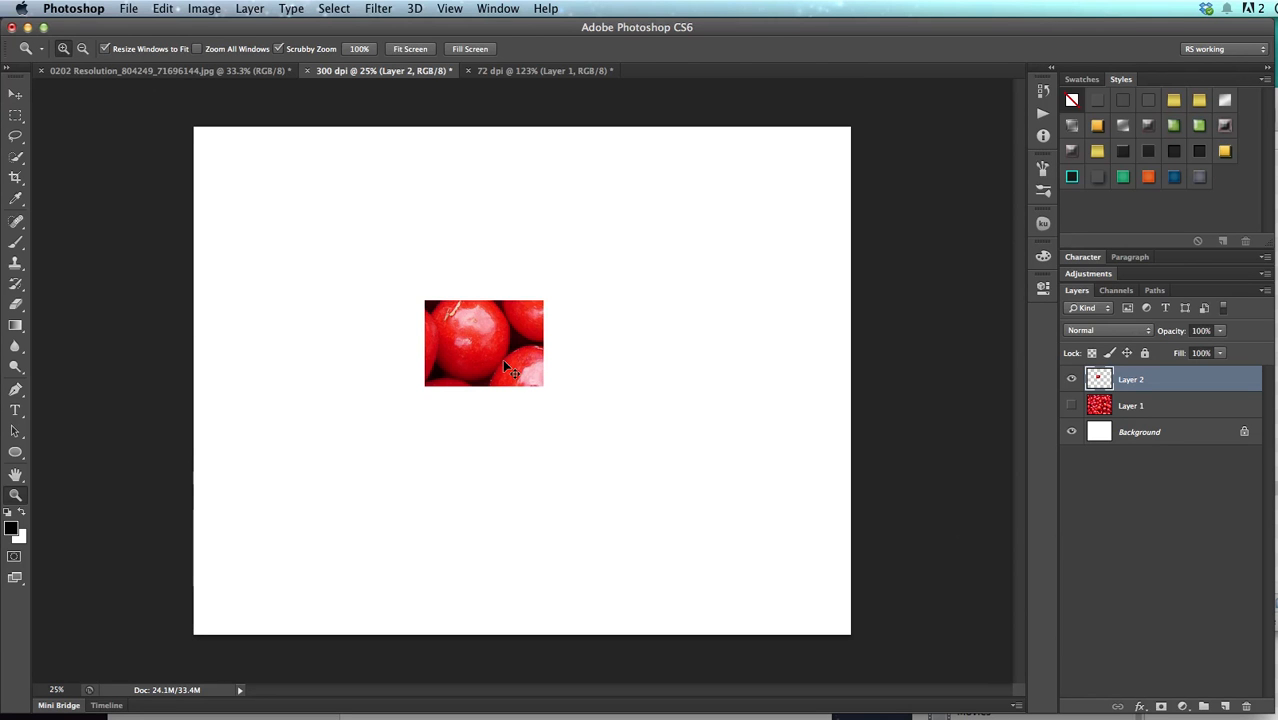
Step: Free-transform the Layer 2 chunk from the top-left corner to fill the whole page
key("Cmd+T")
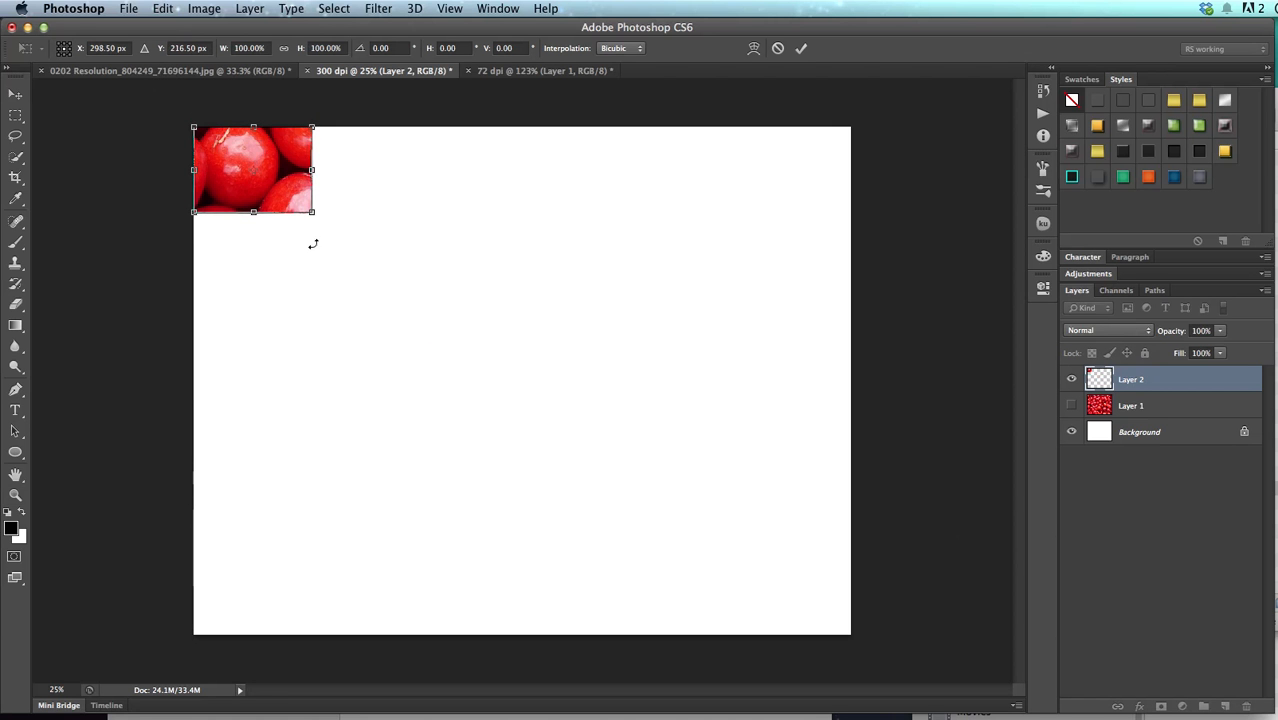
left_click_drag(312, 212, 824, 584)
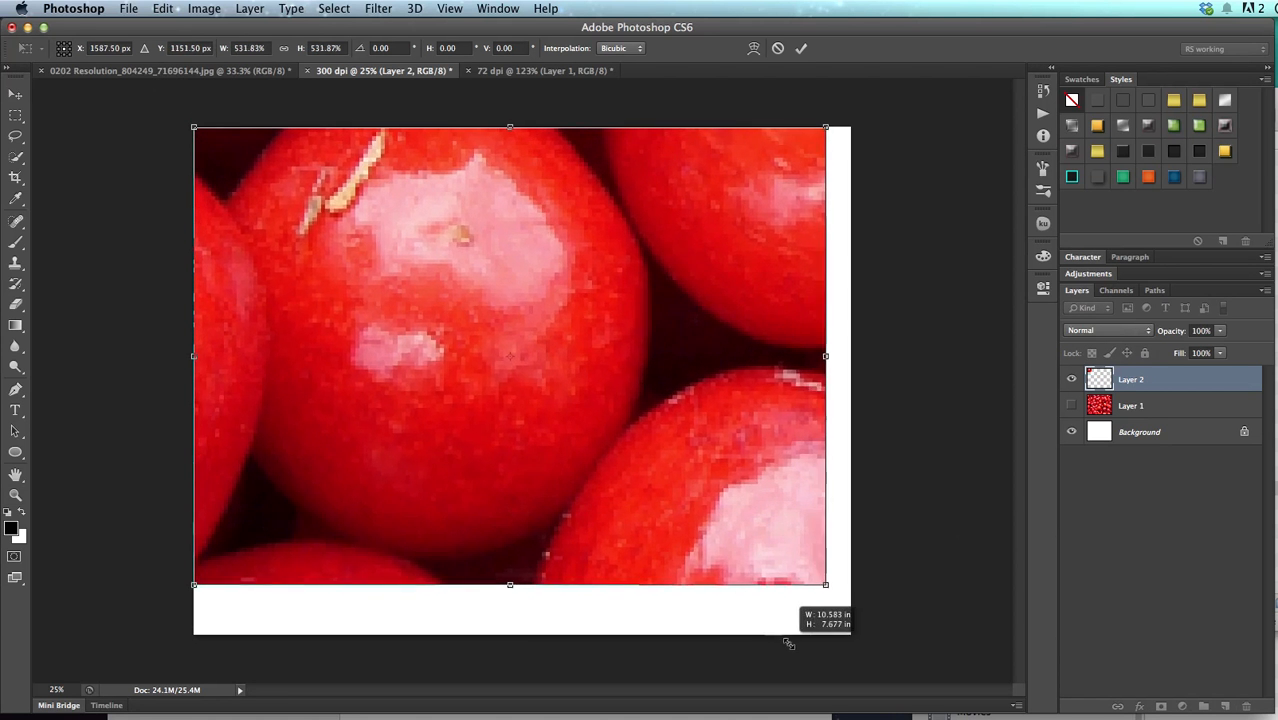
left_click_drag(824, 584, 896, 632)
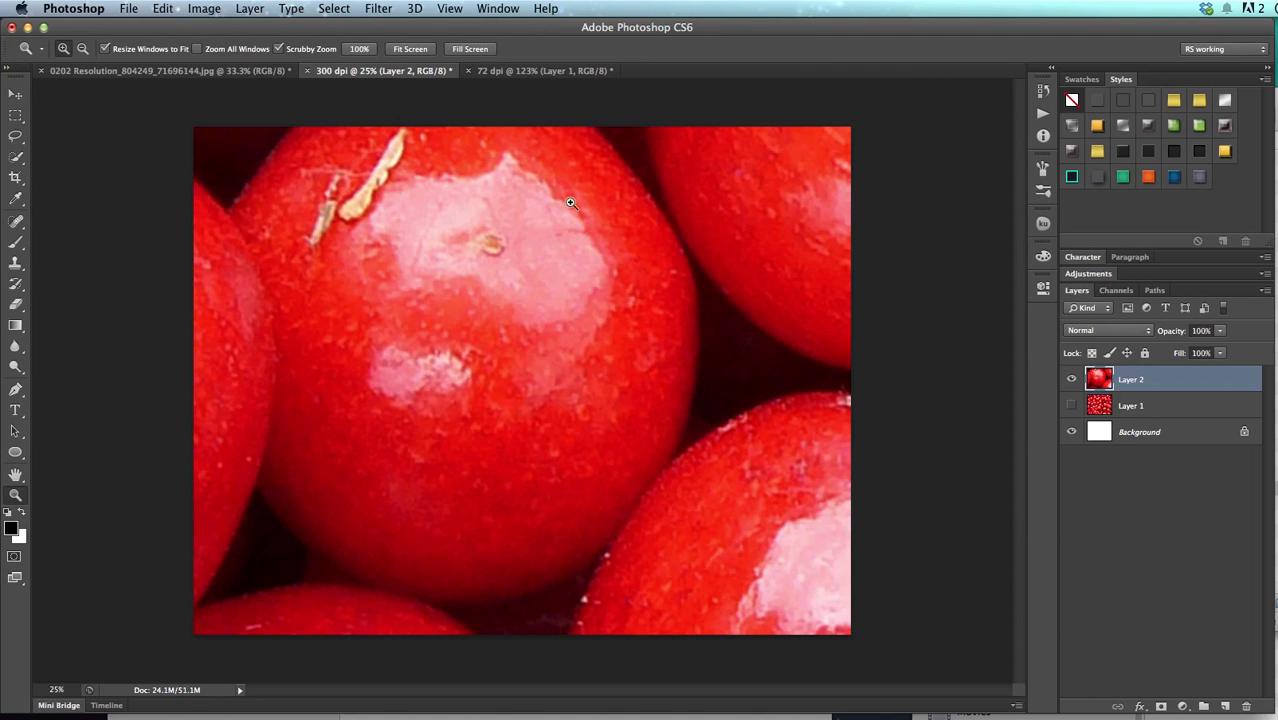
mouse_move(508, 312)
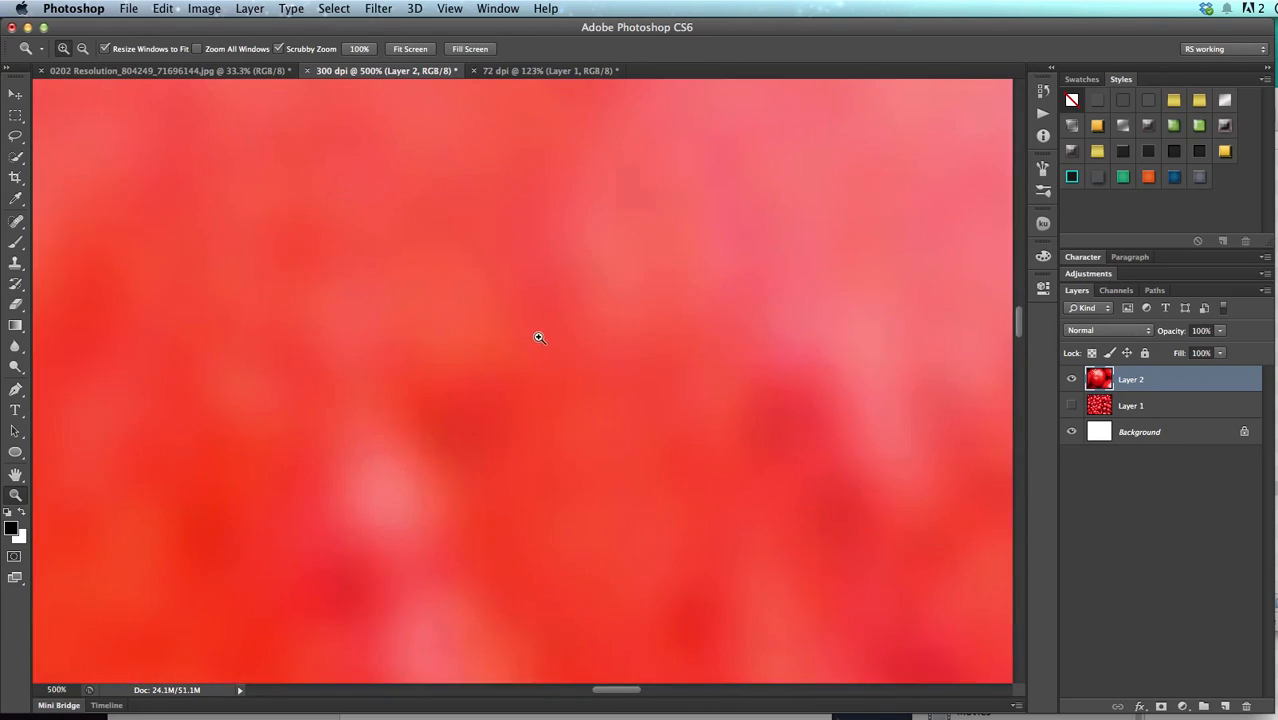
left_click(536, 336)
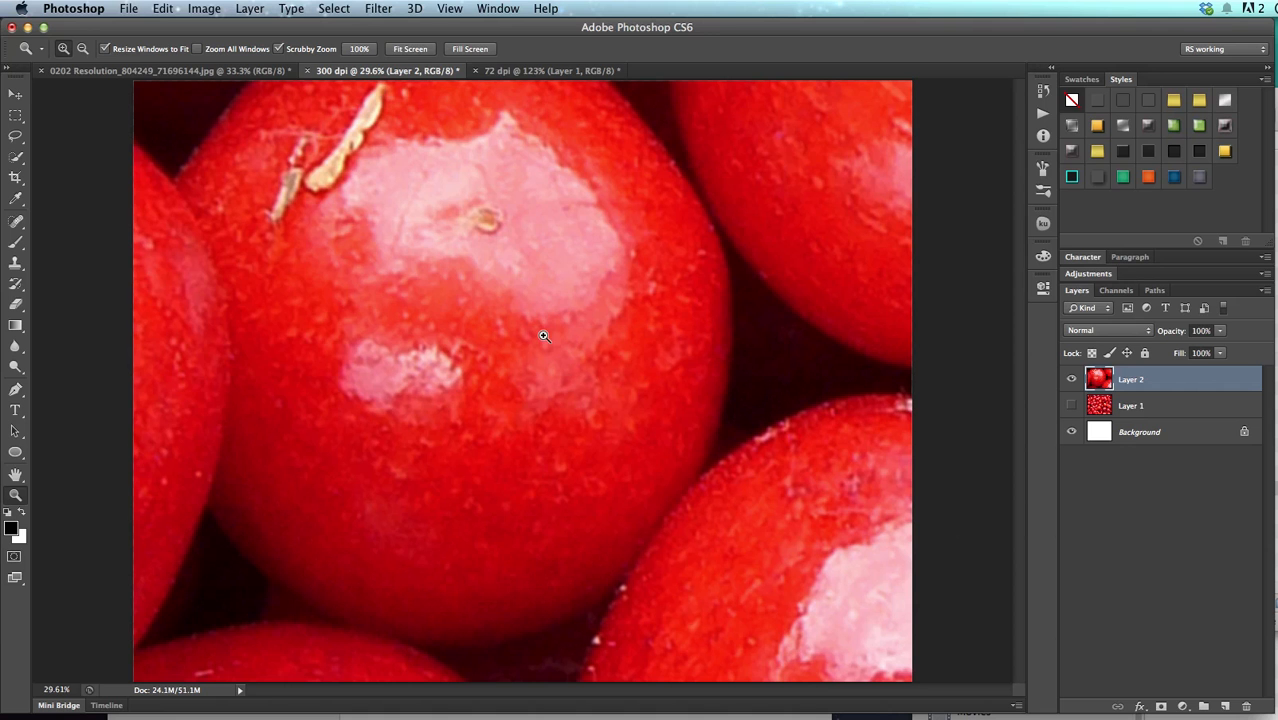
mouse_move(564, 356)
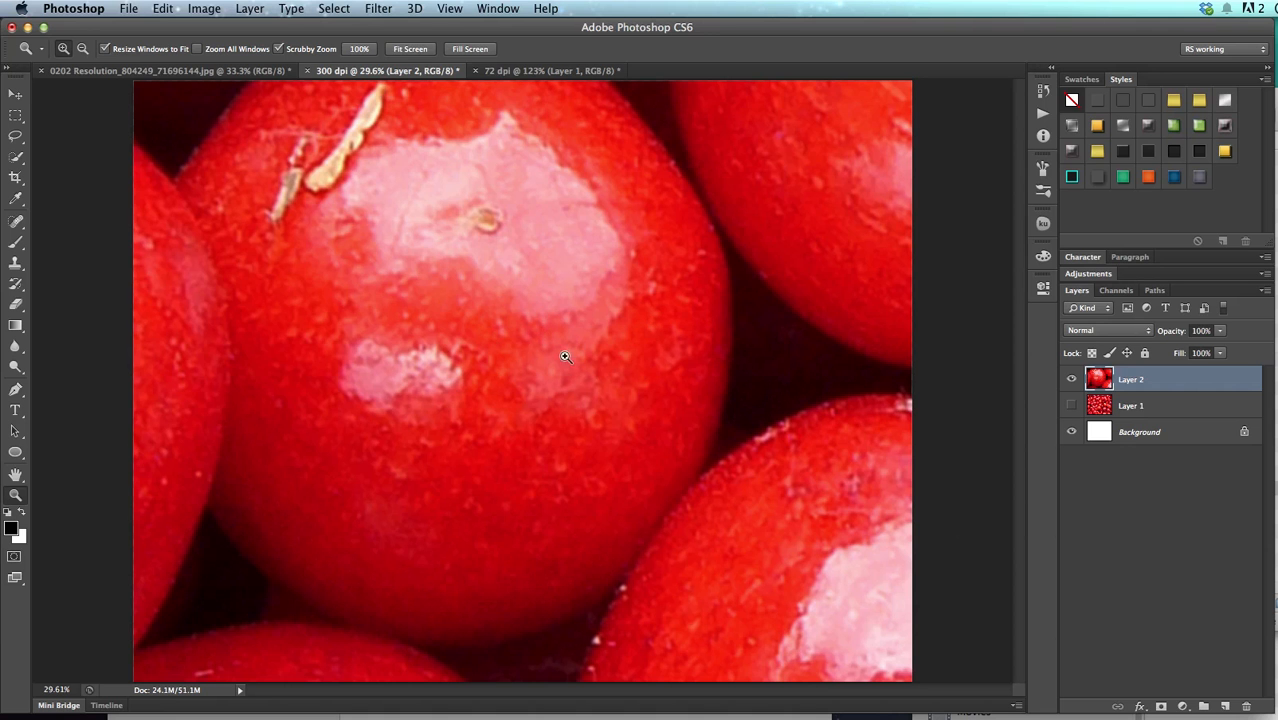
mouse_move(642, 404)
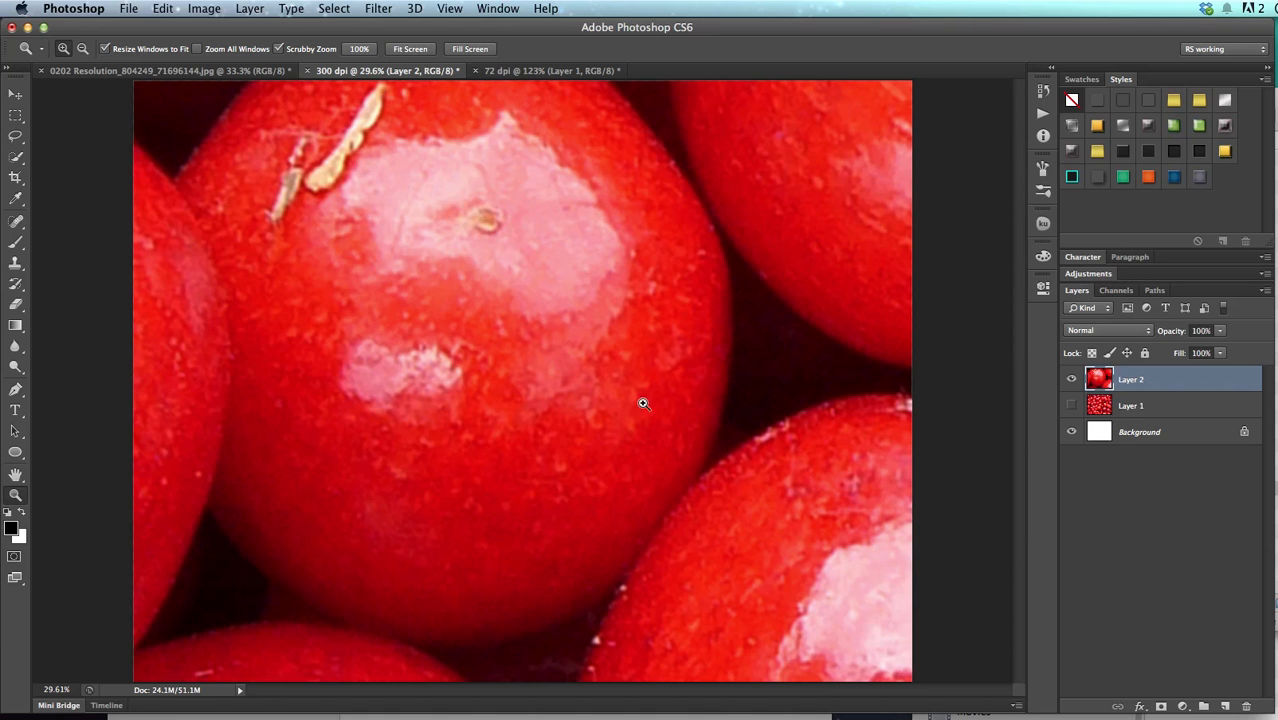
mouse_move(640, 398)
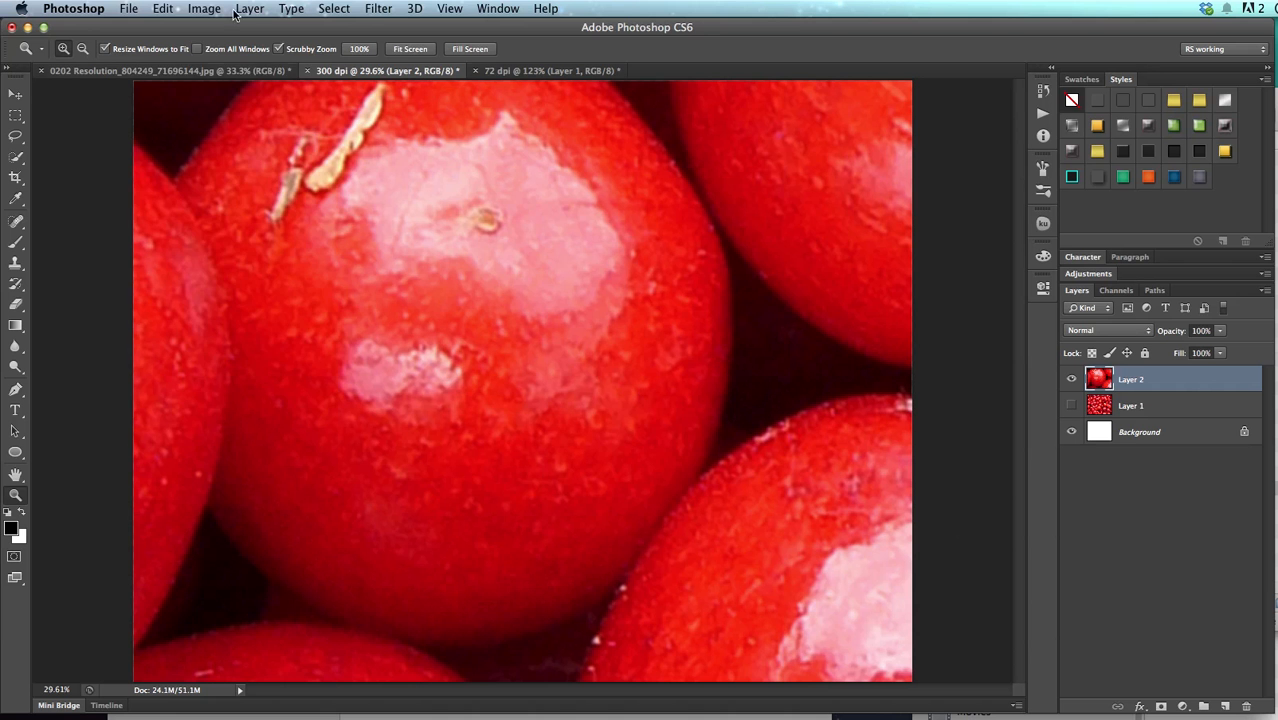
left_click(168, 8)
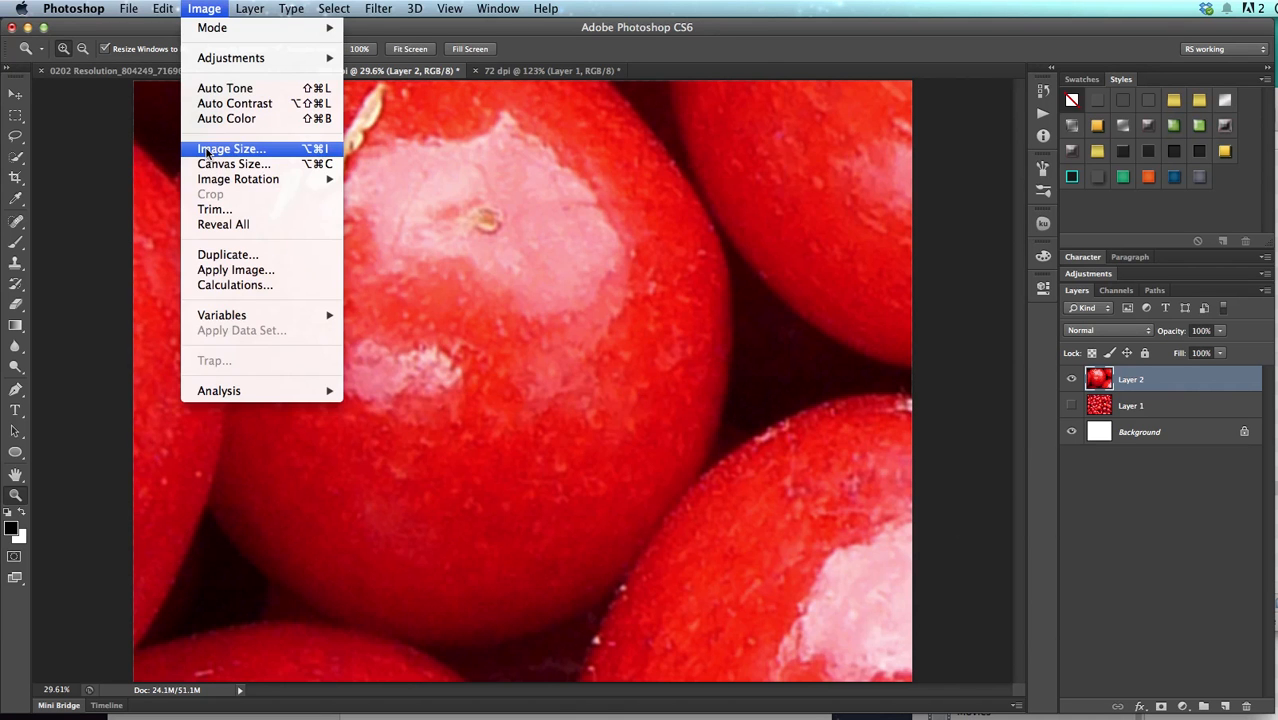